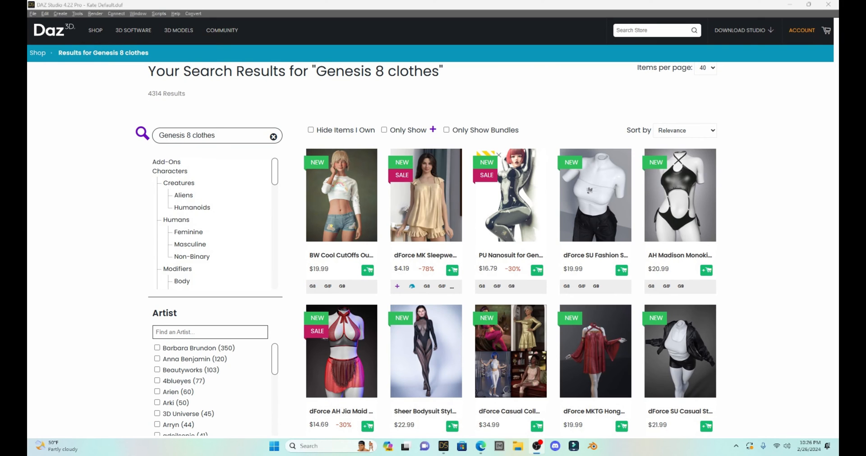
# Search the Daz store for 'Genesis 8 poses' and browse the results.
pyautogui.write('Genesis 8 poses')
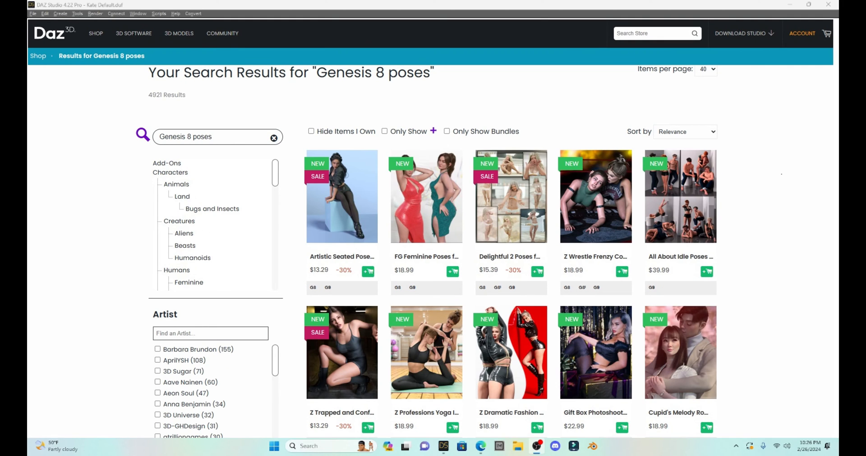
pyautogui.click(444, 446)
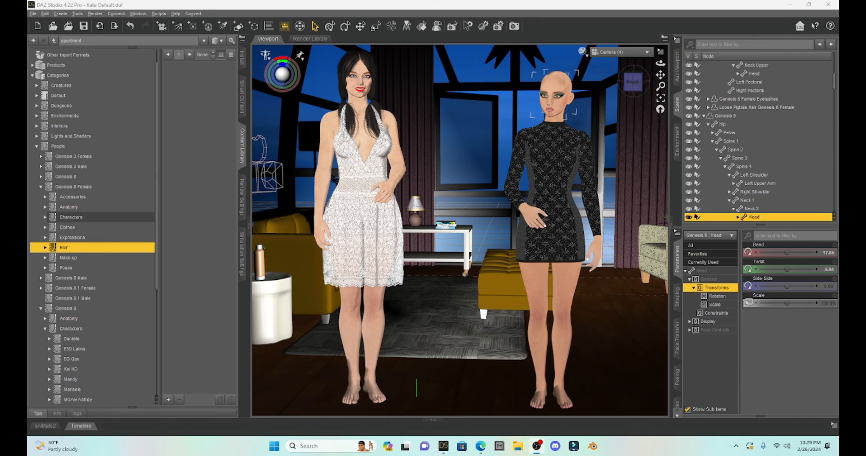
pyautogui.moveTo(745, 18)
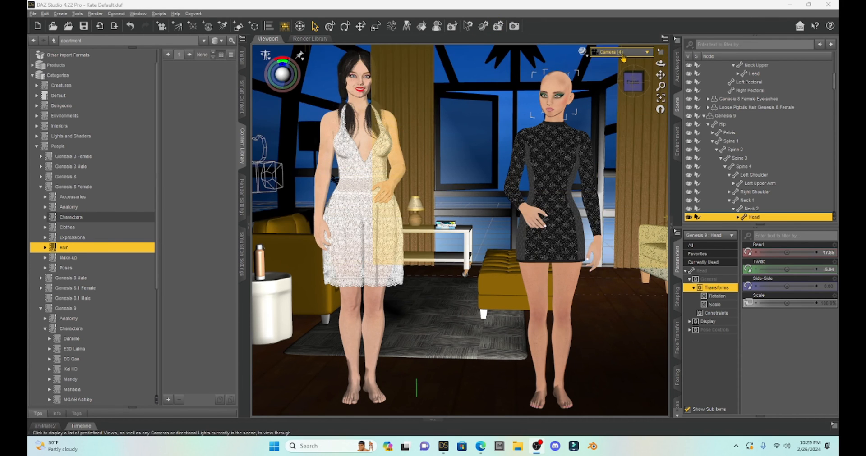
# View the scene through Camera (2) for a close-up of the dark-haired figure's face.
pyautogui.click(621, 52)
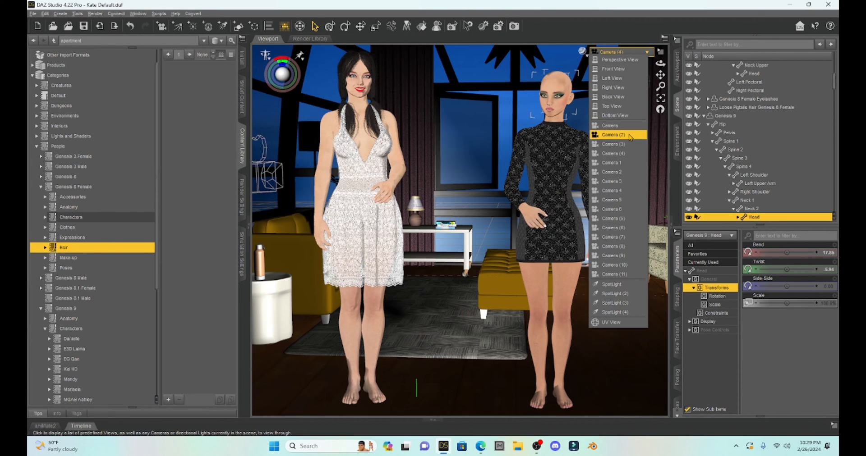
pyautogui.click(613, 135)
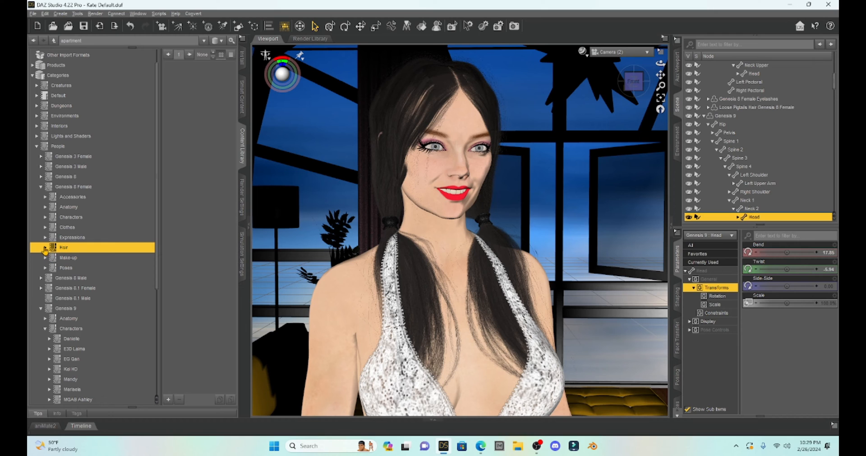
# Browse Genesis 8 Female > Hair > 3 PONY TAILS to the Loose Pigtails Hair item.
pyautogui.click(44, 248)
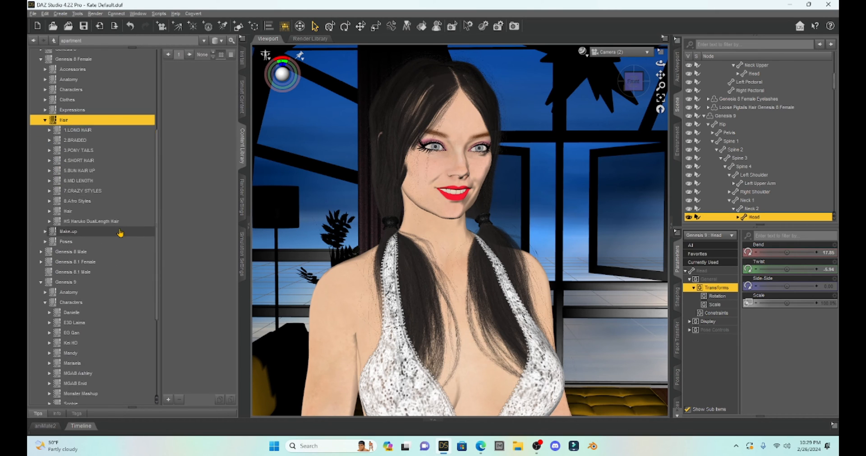
pyautogui.scroll(3)
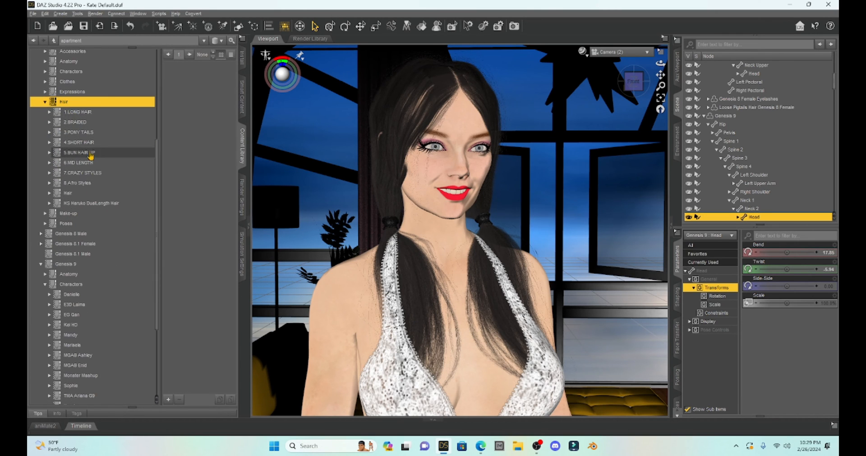
pyautogui.moveTo(105, 122)
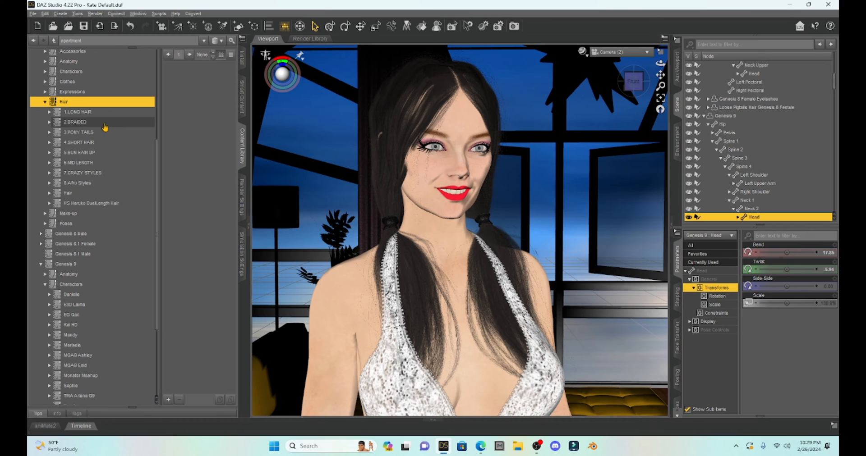
pyautogui.moveTo(106, 142)
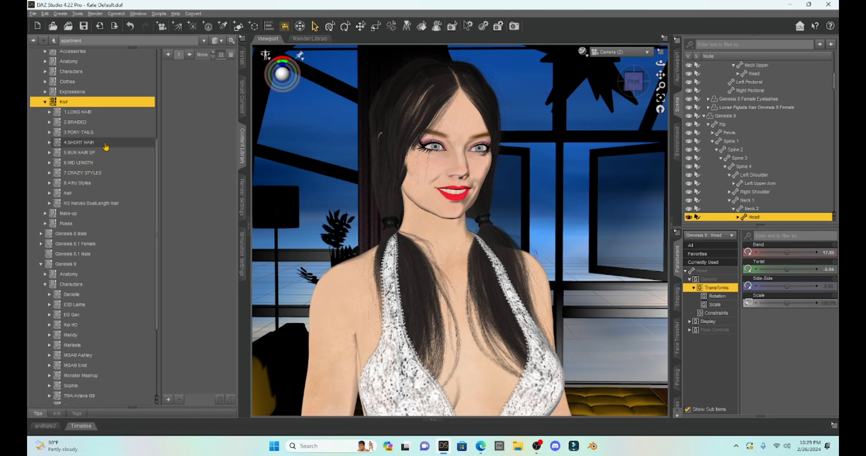
pyautogui.click(49, 132)
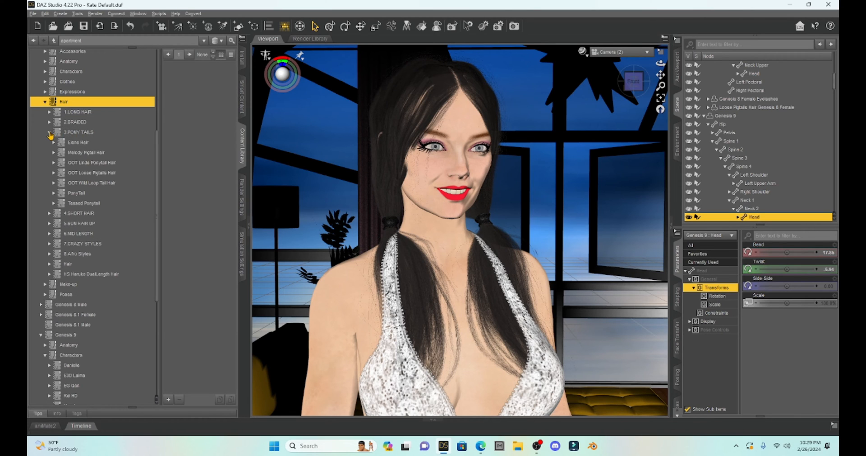
pyautogui.click(91, 162)
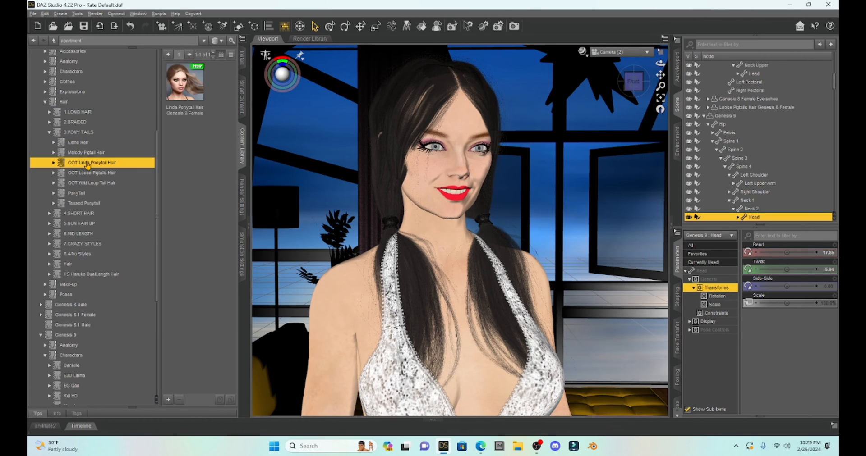
pyautogui.click(91, 173)
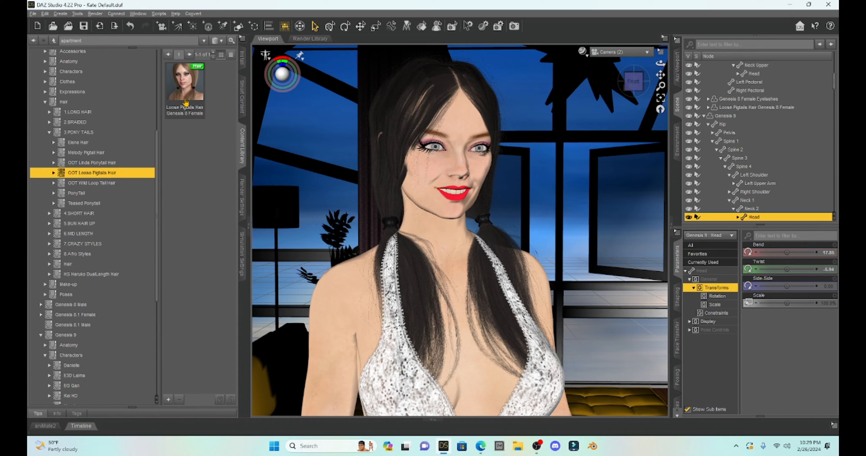
pyautogui.moveTo(185, 83)
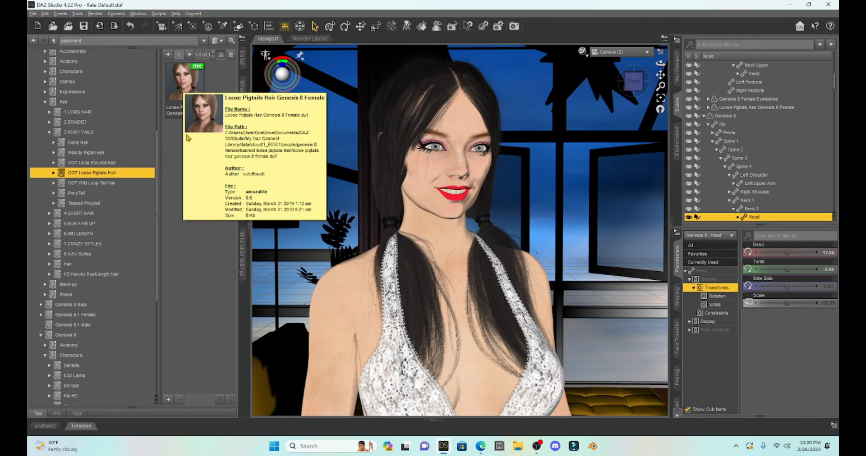
pyautogui.moveTo(175, 201)
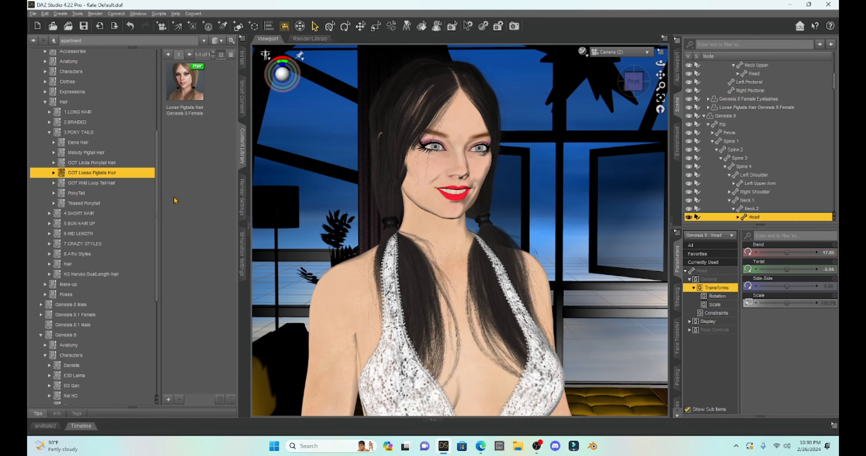
pyautogui.moveTo(215, 171)
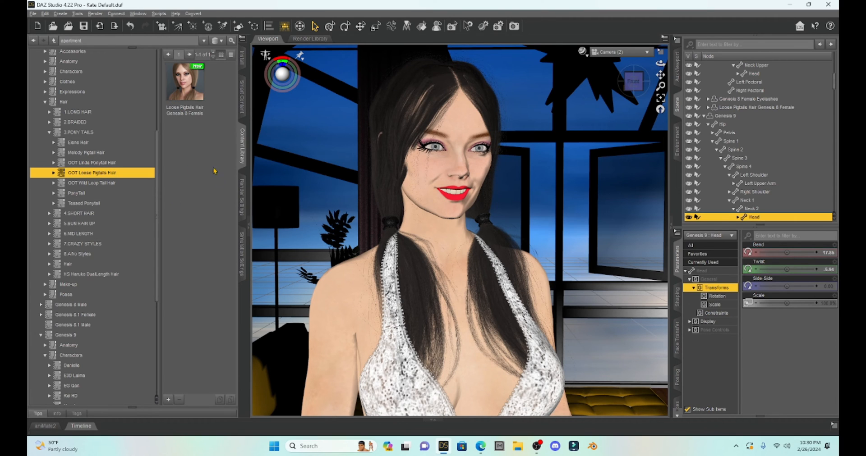
pyautogui.moveTo(217, 182)
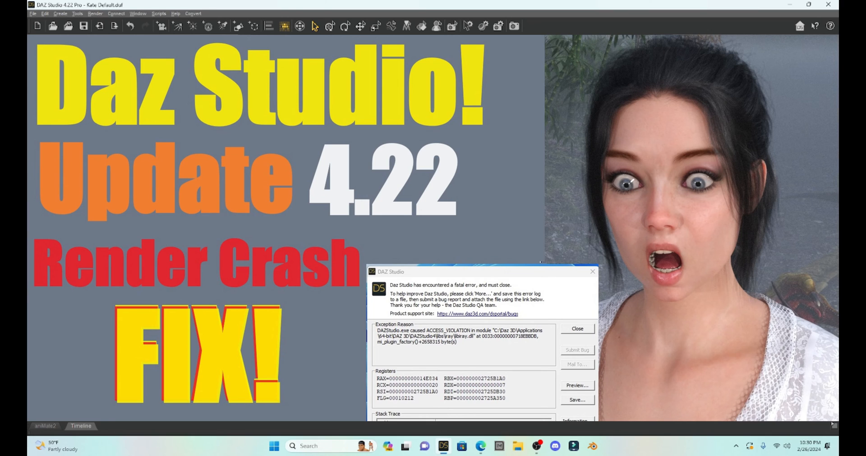
pyautogui.click(576, 329)
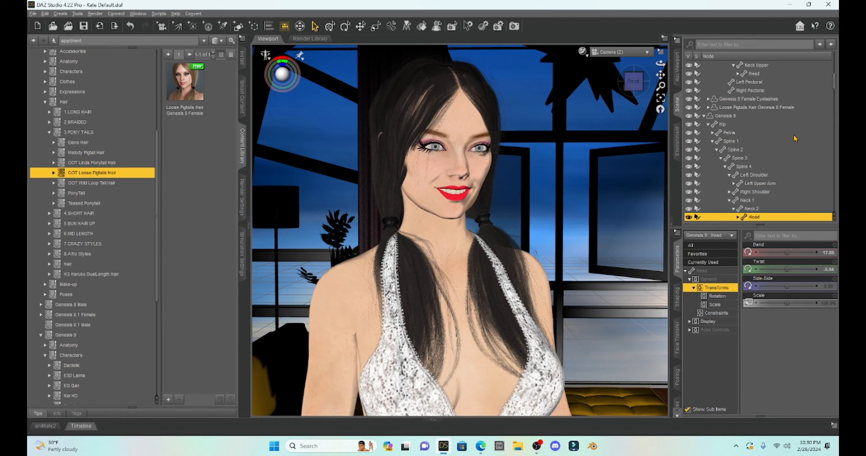
pyautogui.moveTo(768, 121)
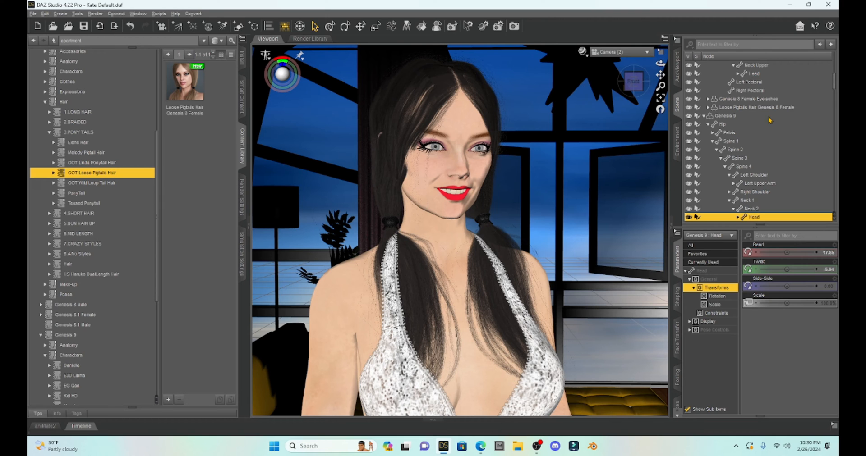
# Frame Genesis 9 through Camera (3) and load Loose Pigtails Hair onto her.
pyautogui.click(623, 52)
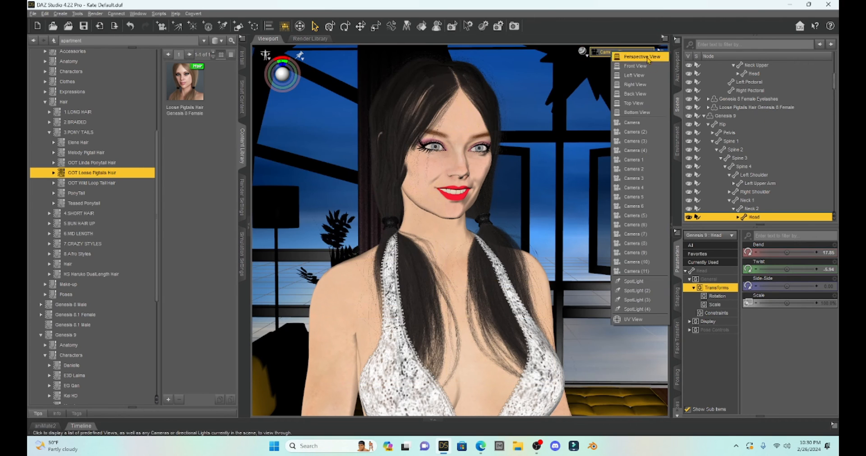
pyautogui.click(633, 141)
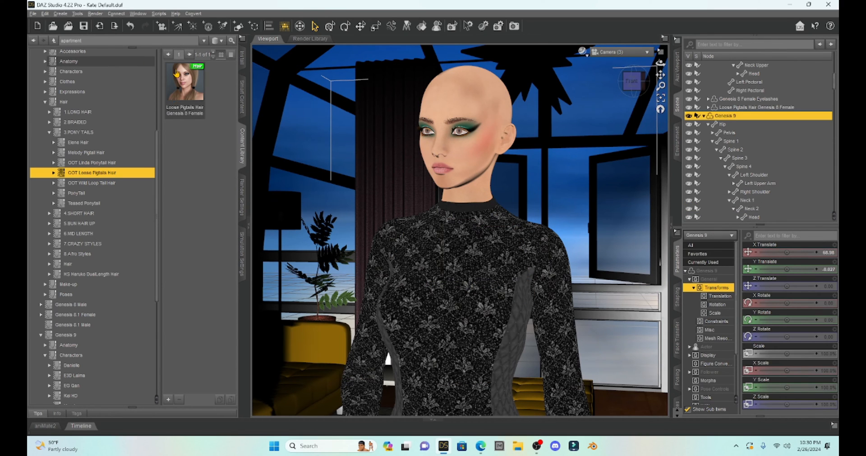
pyautogui.doubleClick(185, 80)
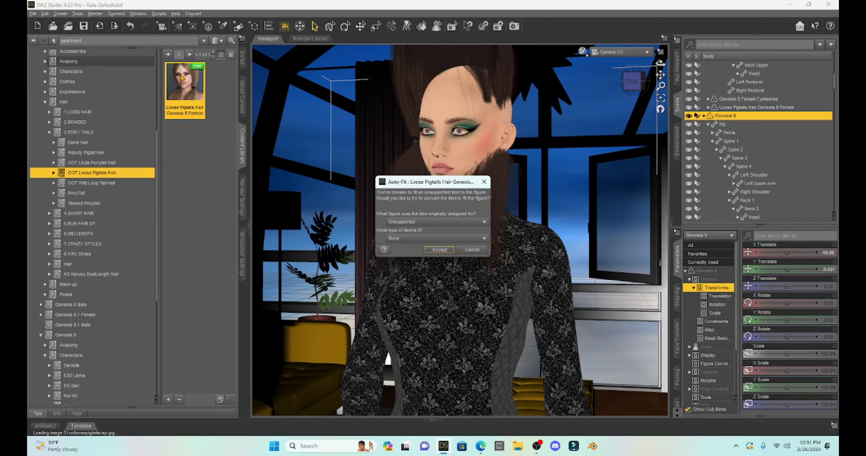
pyautogui.moveTo(440, 197)
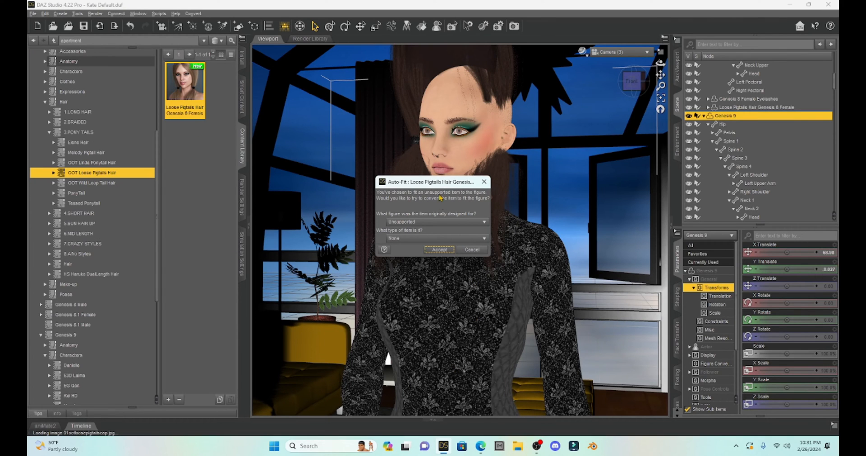
pyautogui.moveTo(421, 220)
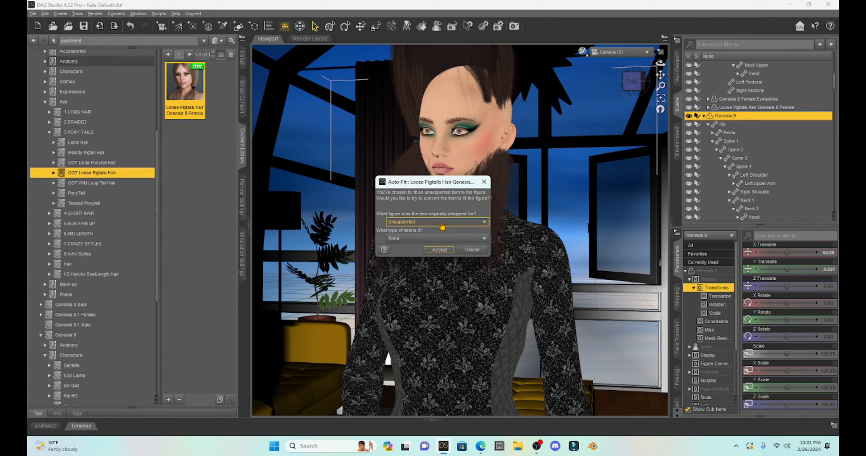
# Auto-fit the pigtails from Genesis 8 Female as Shoulder Length Hair and accept.
pyautogui.click(436, 221)
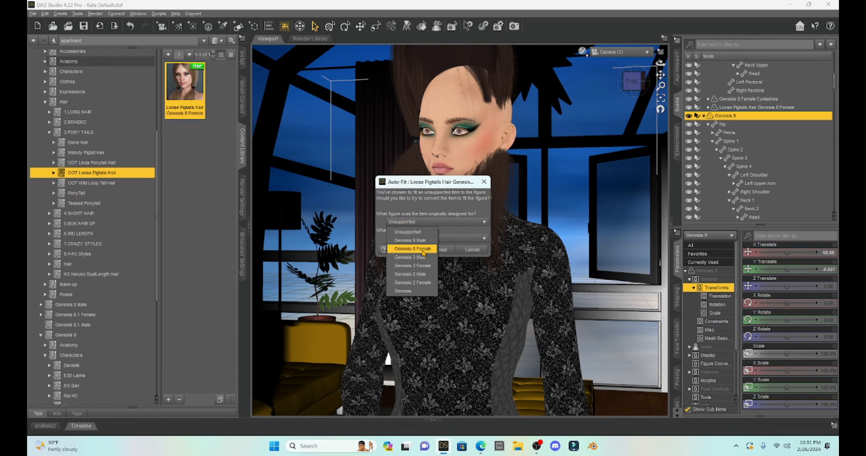
pyautogui.click(411, 249)
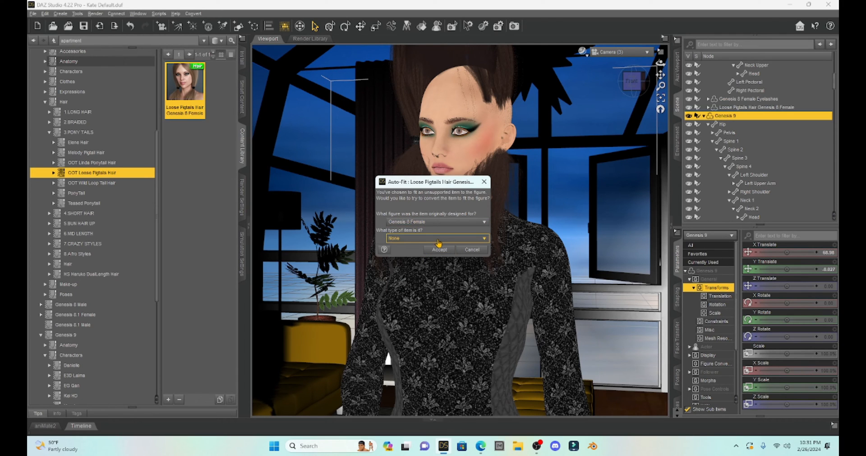
pyautogui.click(435, 238)
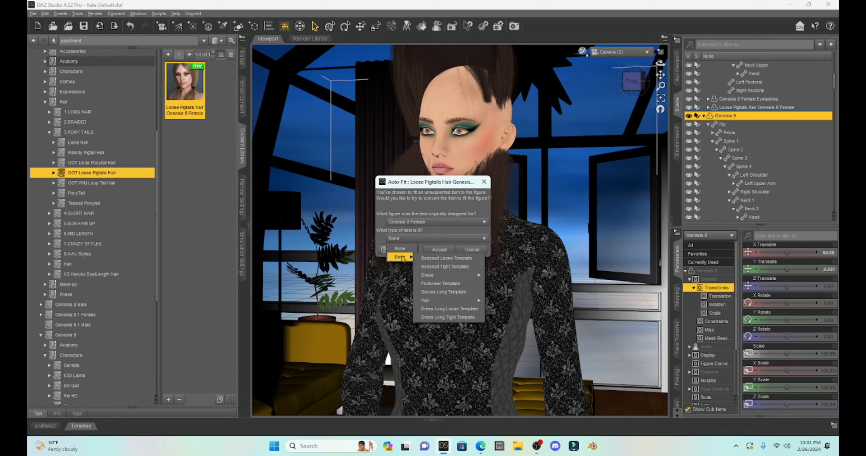
pyautogui.moveTo(426, 300)
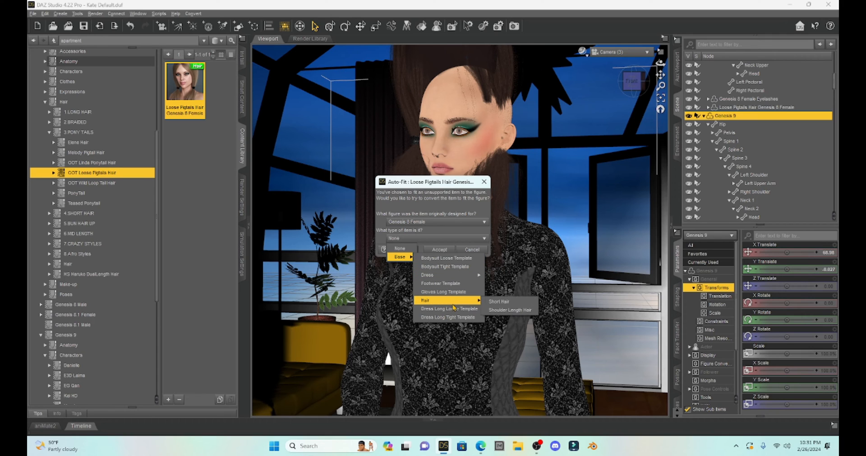
pyautogui.moveTo(510, 310)
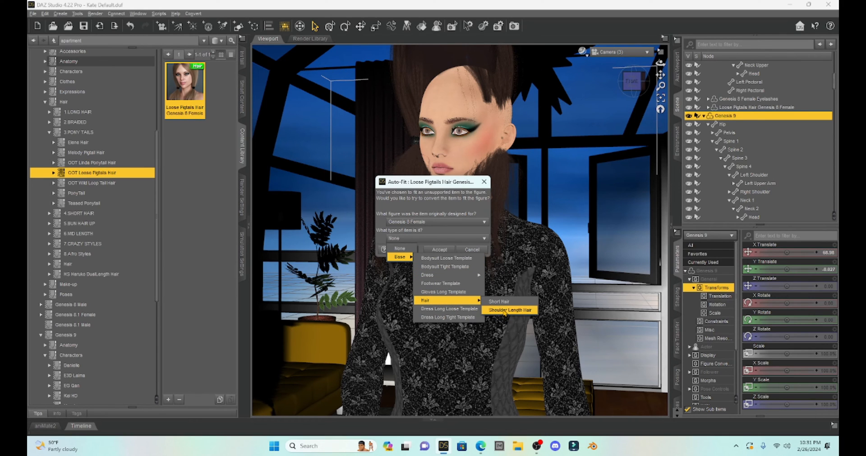
pyautogui.click(508, 310)
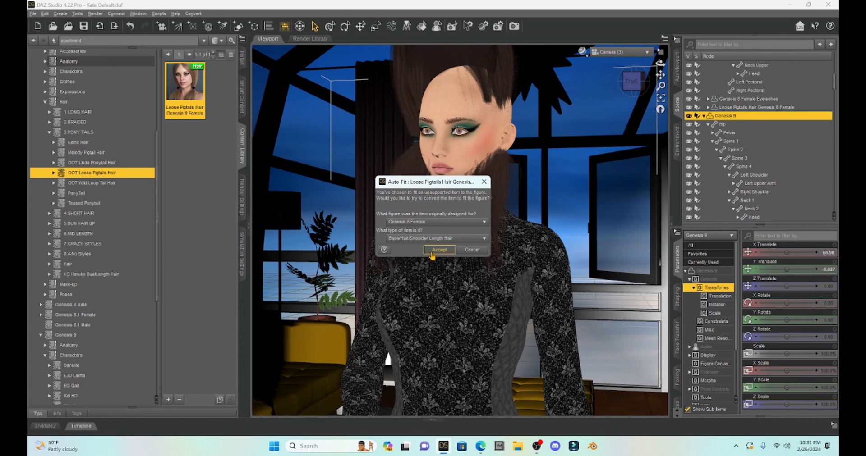
pyautogui.click(439, 250)
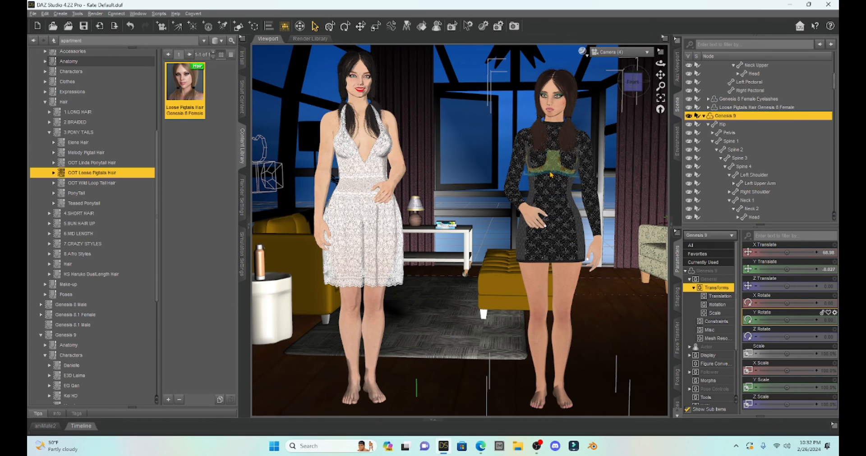
pyautogui.moveTo(549, 174)
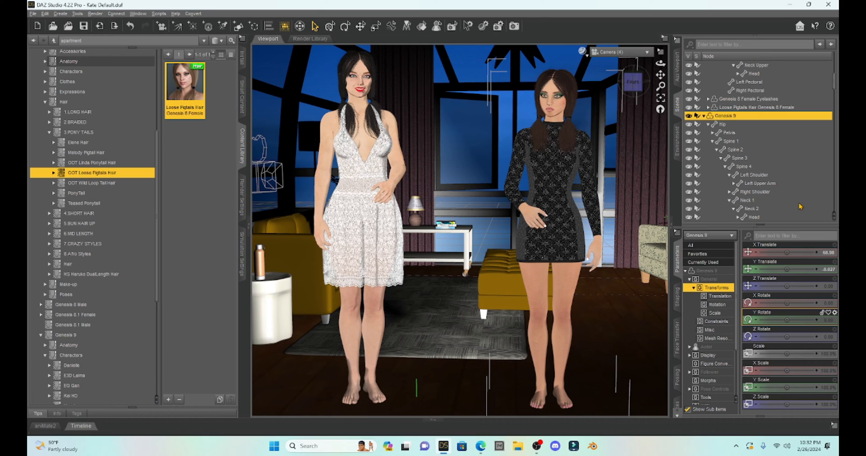
pyautogui.moveTo(789, 201)
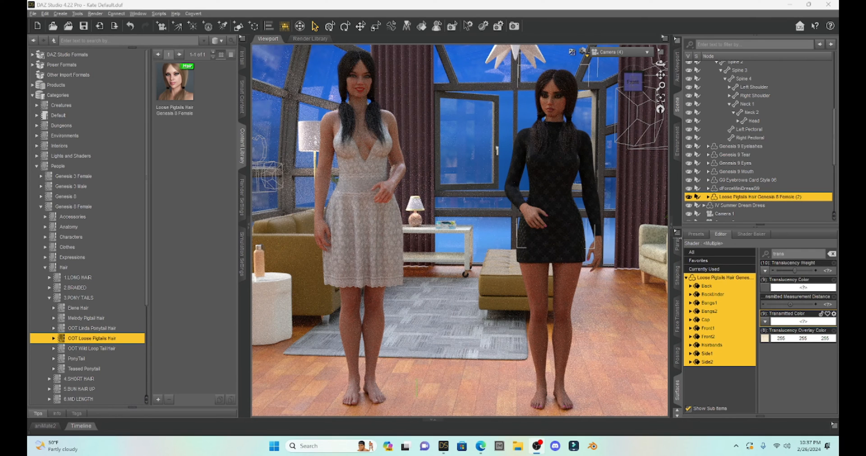
pyautogui.moveTo(617, 15)
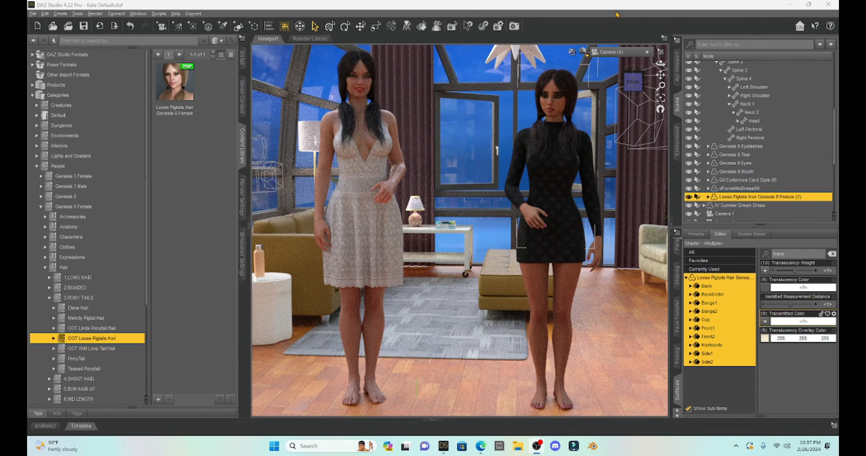
# Switch the viewport draw style to Texture Shaded.
pyautogui.click(581, 52)
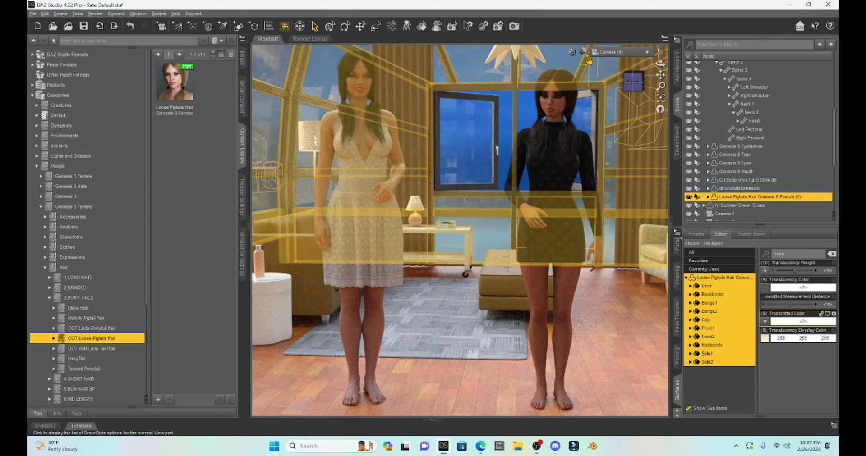
pyautogui.click(580, 52)
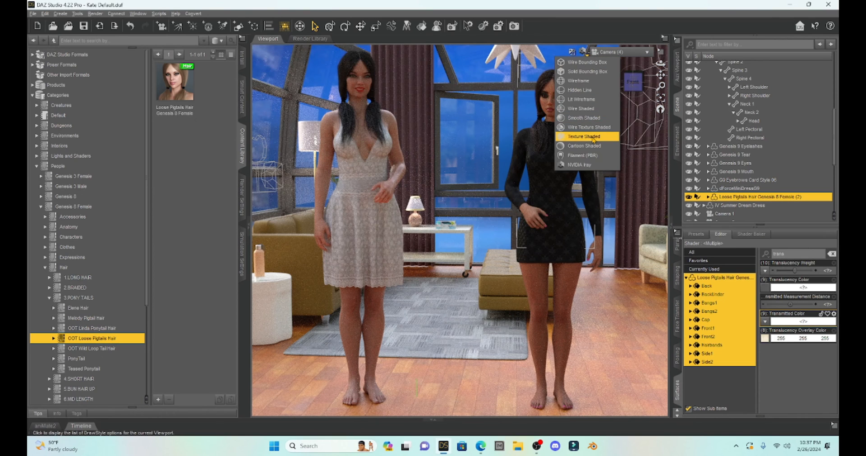
pyautogui.click(583, 137)
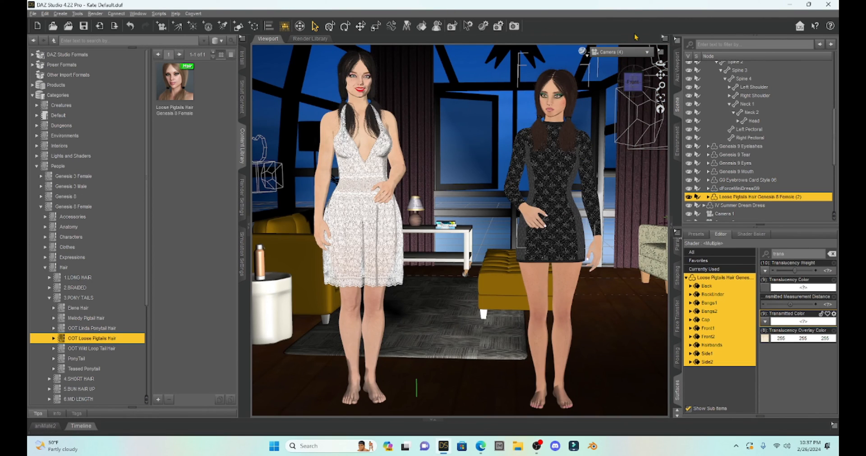
pyautogui.click(650, 51)
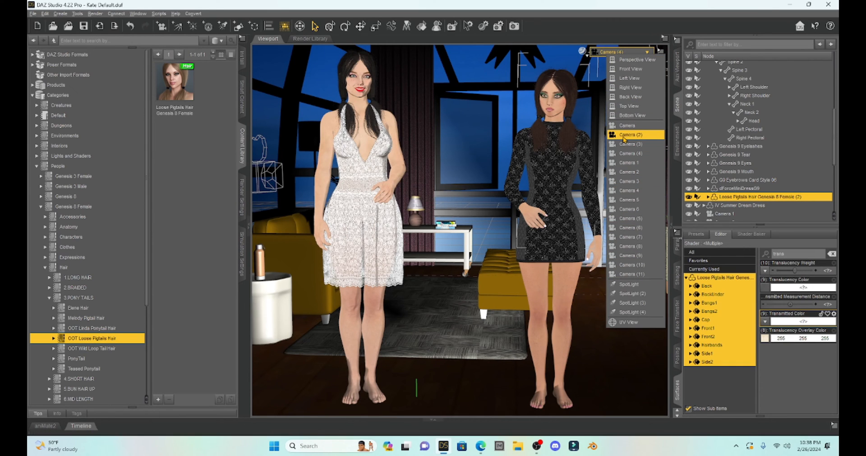
# View the Genesis 8 figure through Camera (2) to check her right pigtail.
pyautogui.click(636, 135)
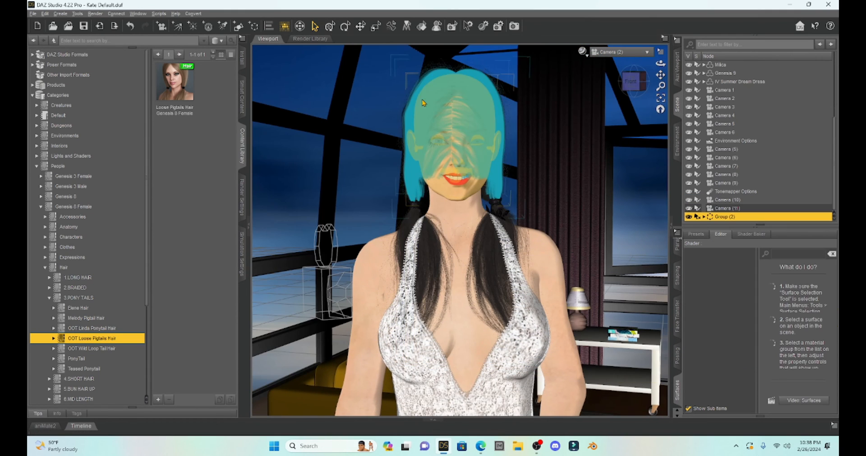
pyautogui.moveTo(407, 180)
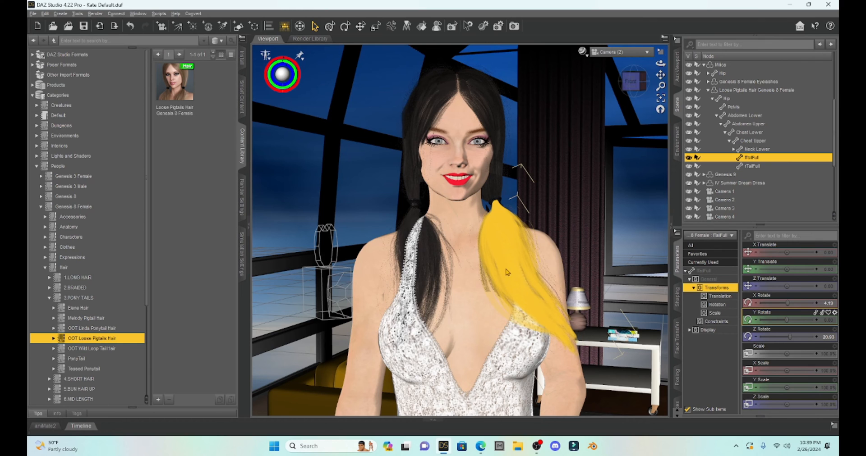
pyautogui.click(651, 51)
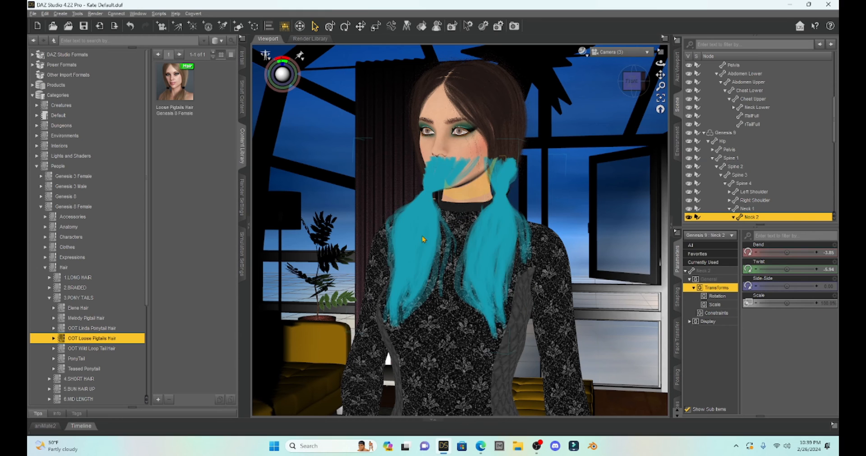
pyautogui.moveTo(491, 222)
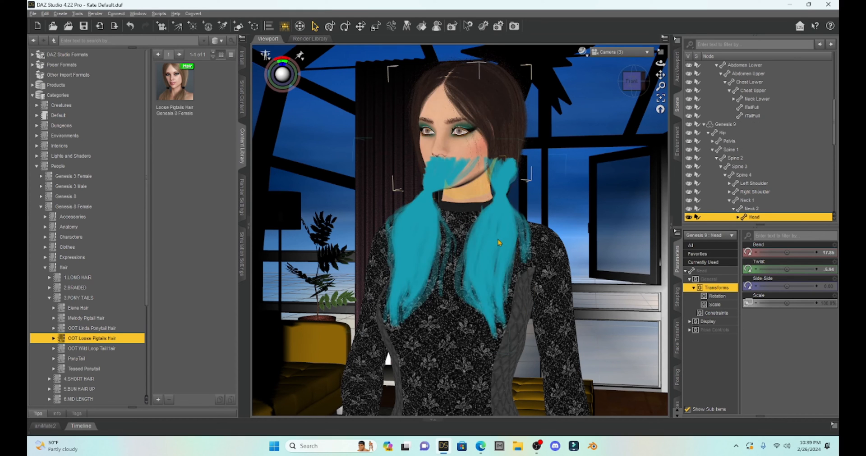
# Select the Genesis 9 Neck 2 bone to check the pigtails follow the pose.
pyautogui.click(751, 208)
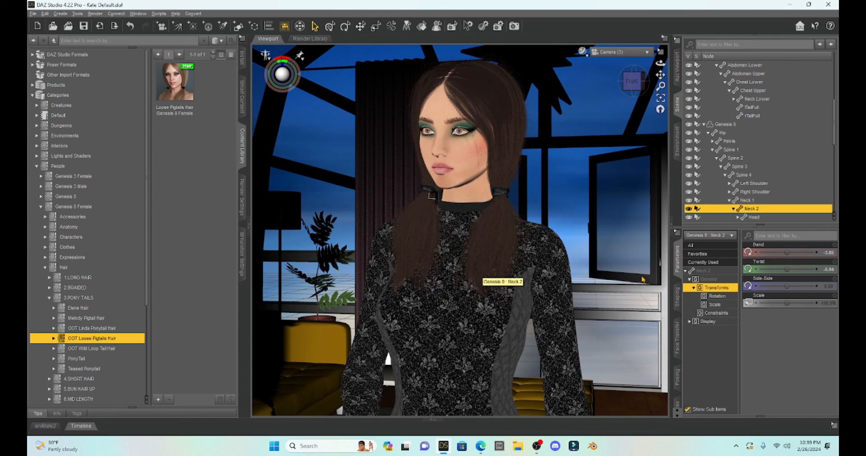
pyautogui.moveTo(807, 164)
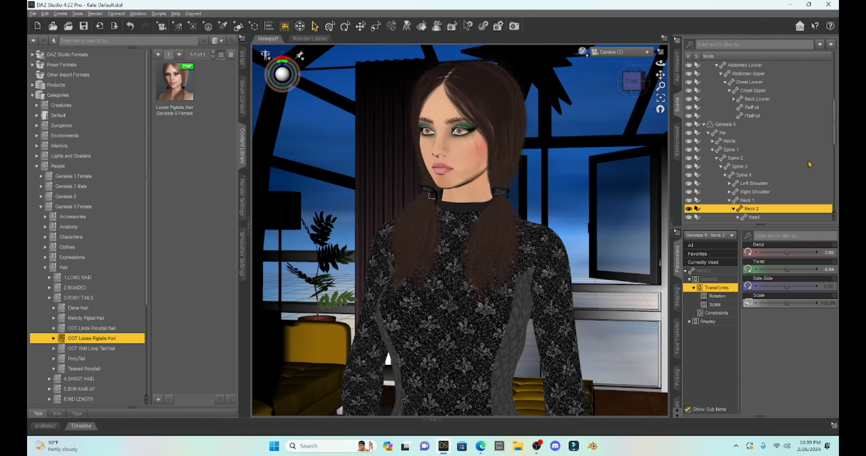
pyautogui.scroll(-3)
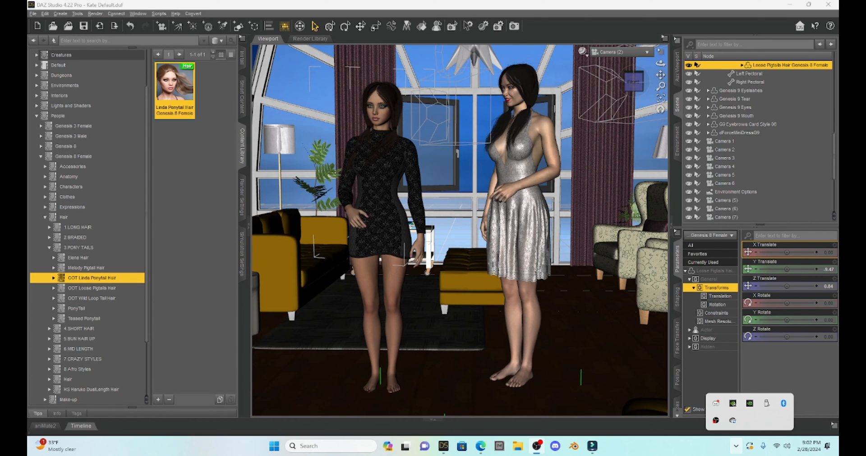
pyautogui.moveTo(578, 142)
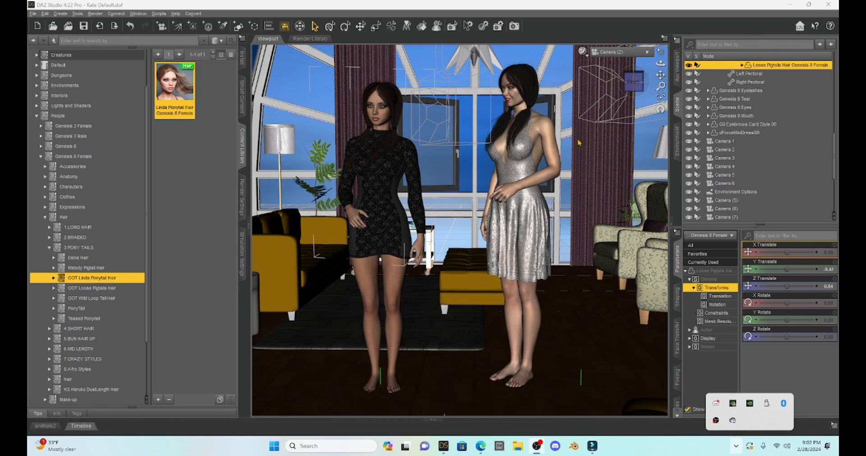
# Delete the Genesis 9 figure's hair and show the OOT Loose Pigtails Hair product.
pyautogui.click(538, 122)
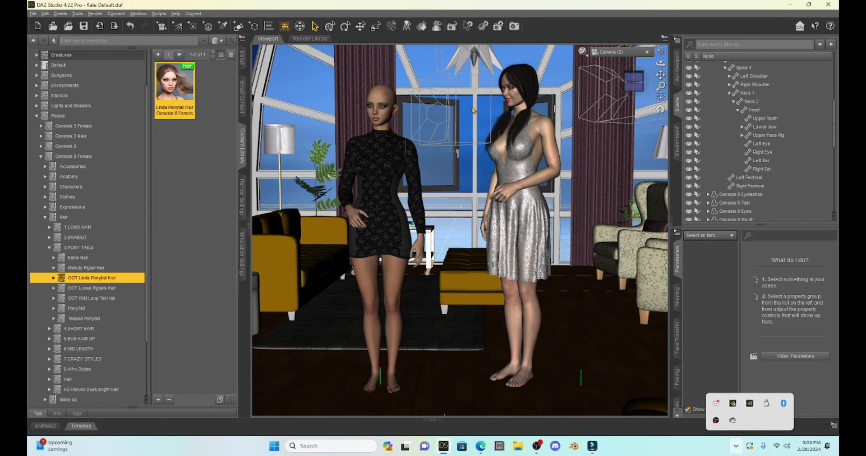
pyautogui.moveTo(411, 181)
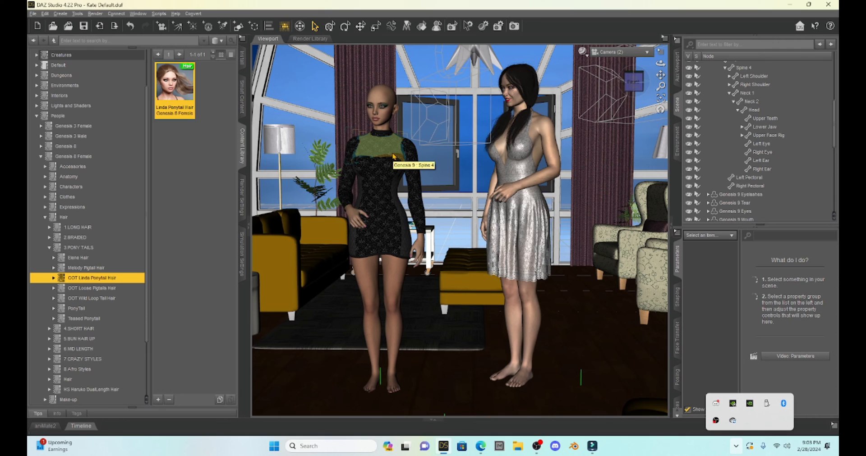
pyautogui.moveTo(420, 148)
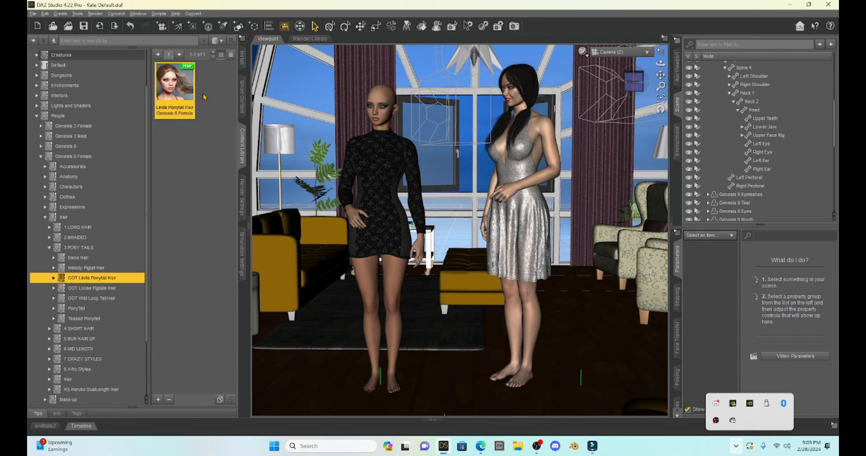
pyautogui.click(92, 288)
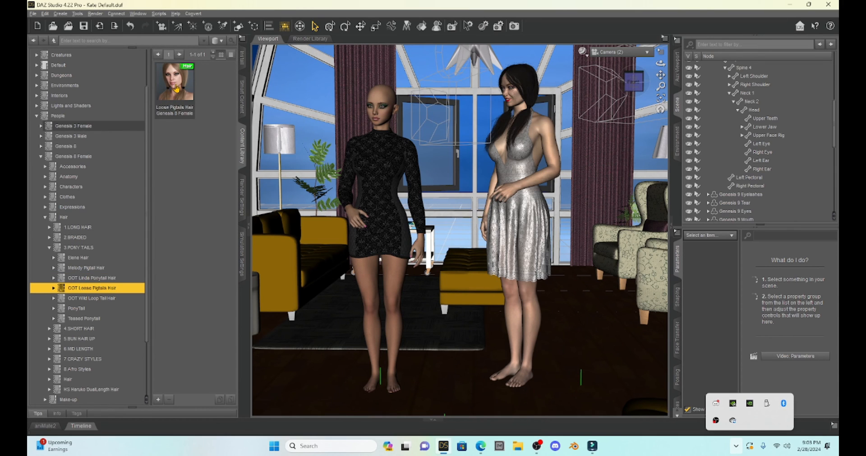
# Load Loose Pigtails Hair, replacing the existing Genesis 8 Female (2) copy.
pyautogui.doubleClick(174, 81)
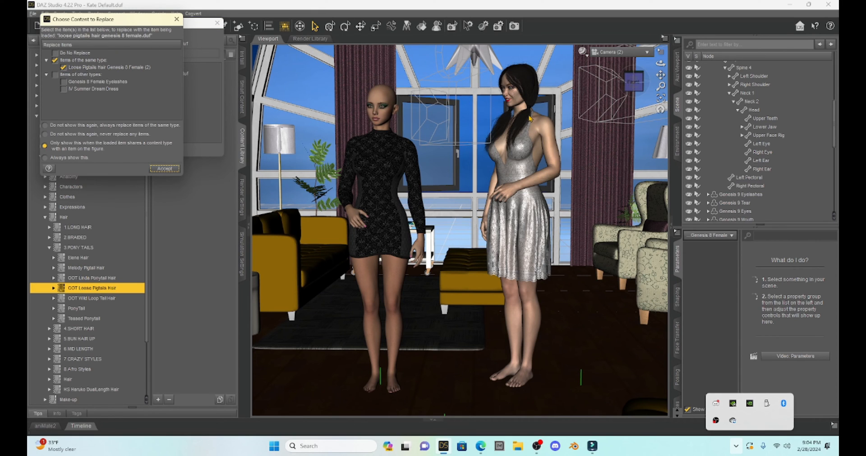
pyautogui.moveTo(522, 134)
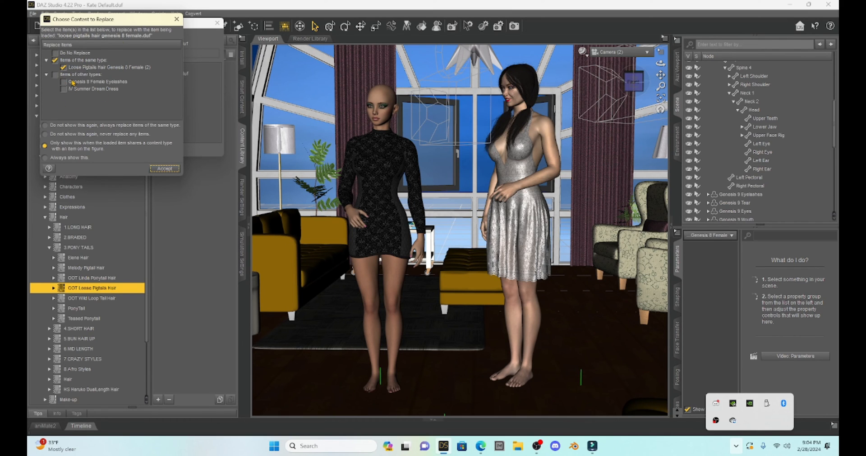
pyautogui.click(165, 169)
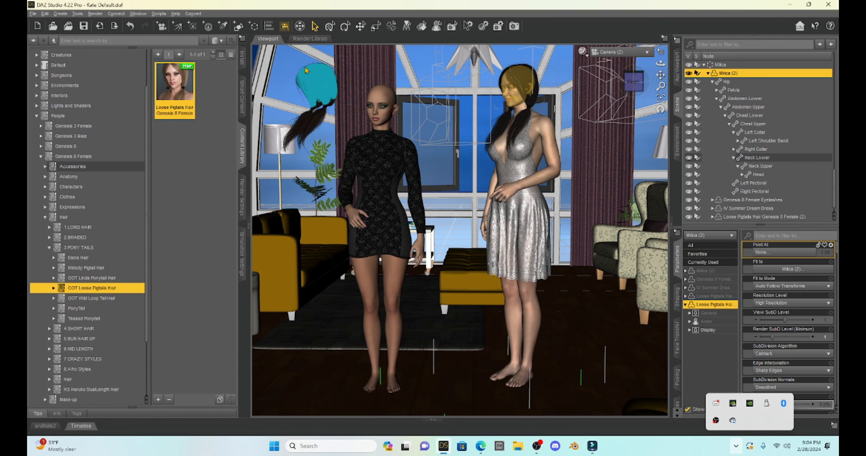
pyautogui.moveTo(320, 92)
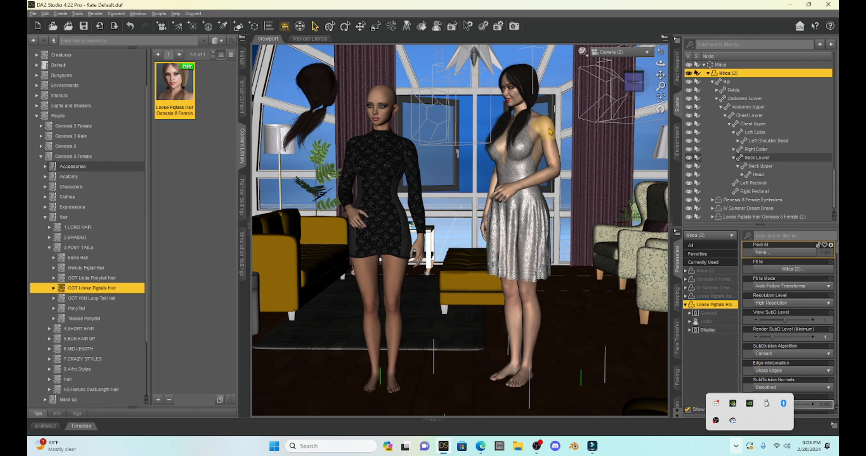
pyautogui.moveTo(544, 131)
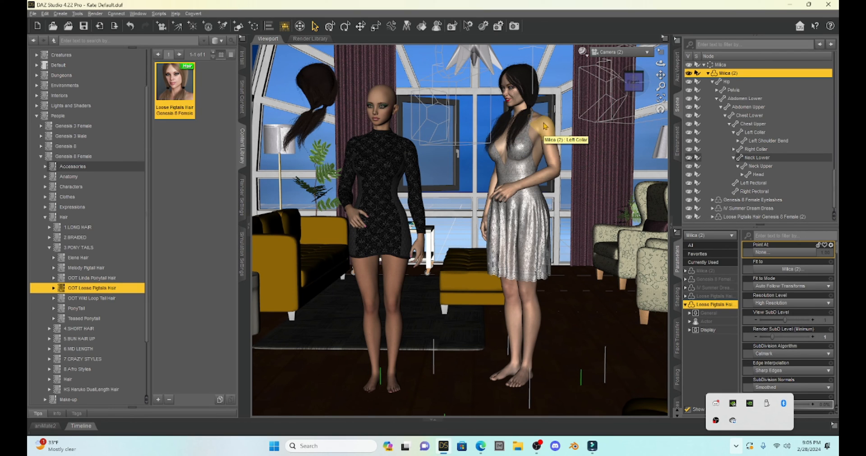
pyautogui.moveTo(543, 126)
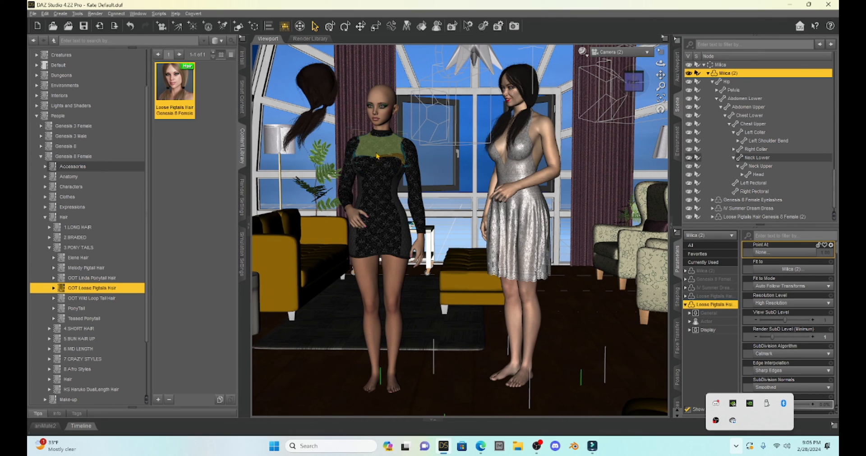
pyautogui.moveTo(376, 145)
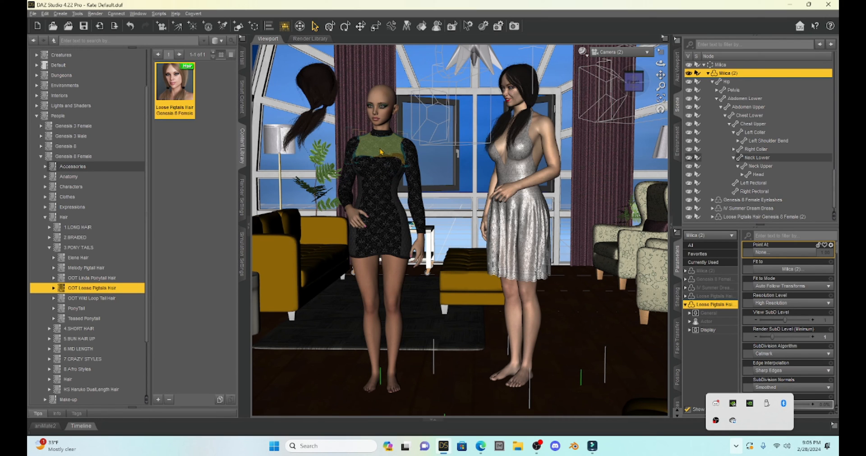
pyautogui.moveTo(379, 155)
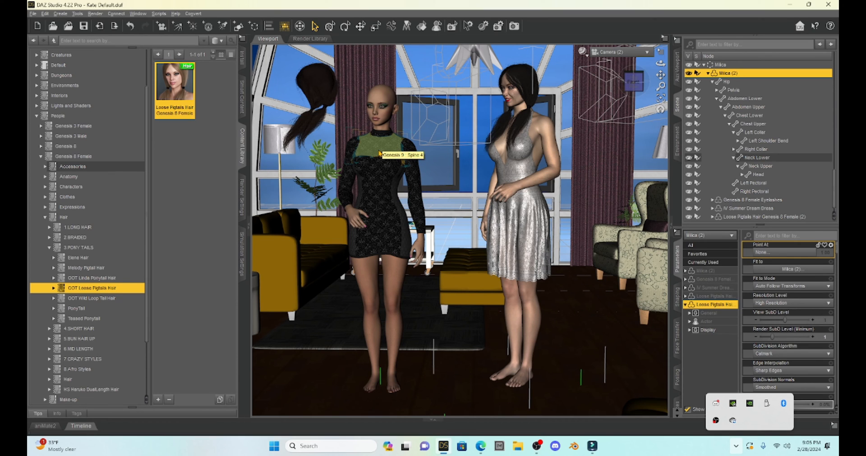
pyautogui.moveTo(395, 148)
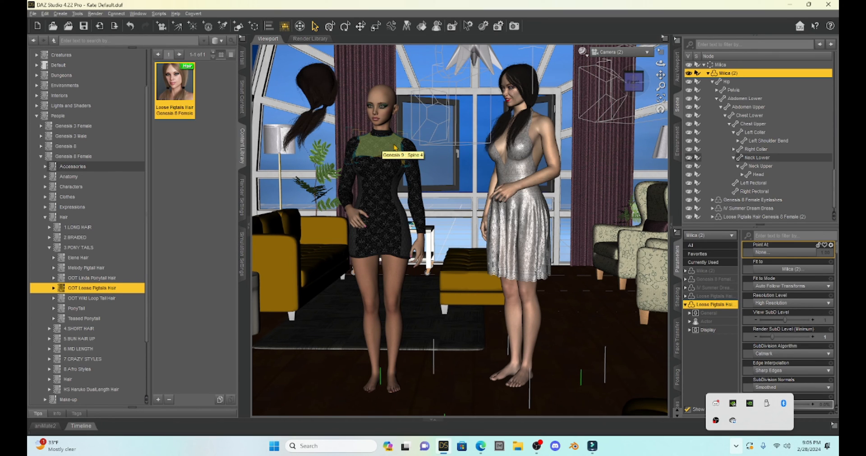
# Hide the Genesis 8 figure and select the Genesis 9 figure's Spine 4 bone.
pyautogui.click(754, 132)
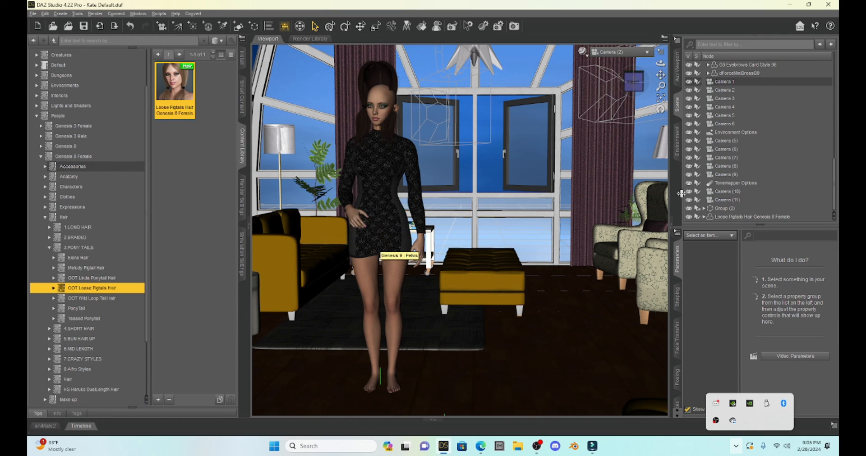
pyautogui.moveTo(765, 222)
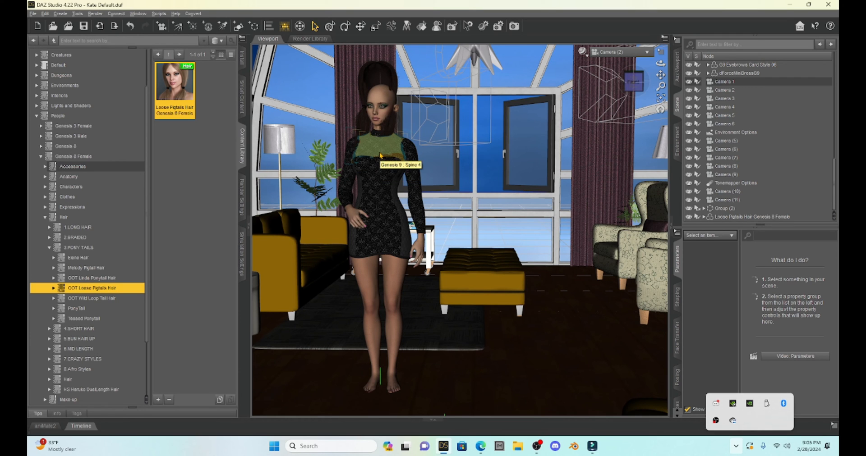
pyautogui.click(379, 156)
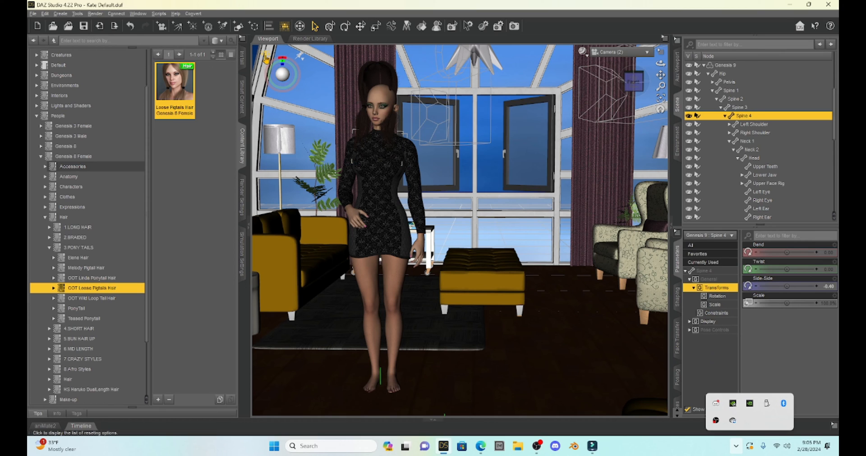
# Bring up the Restore Figure Pose options for the Genesis 9 figure.
pyautogui.rightClick(283, 74)
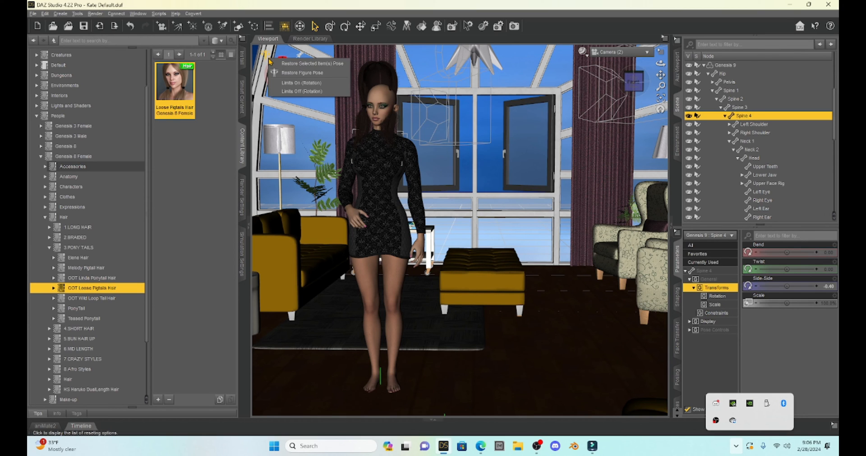
pyautogui.moveTo(302, 72)
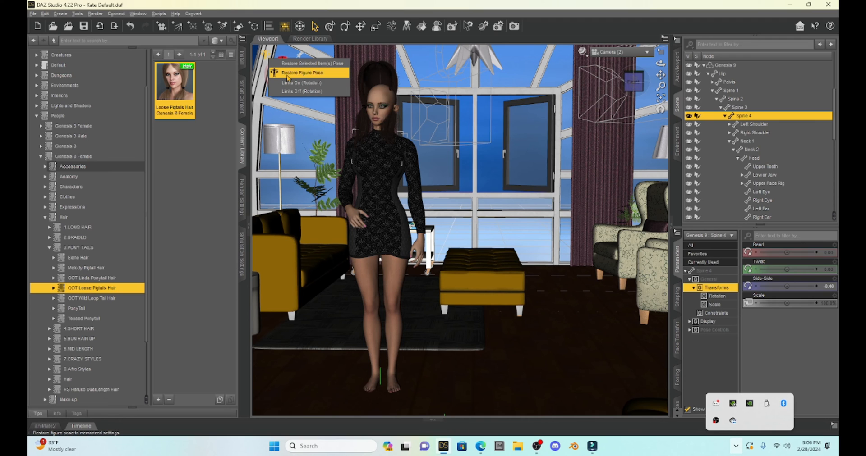
pyautogui.moveTo(302, 72)
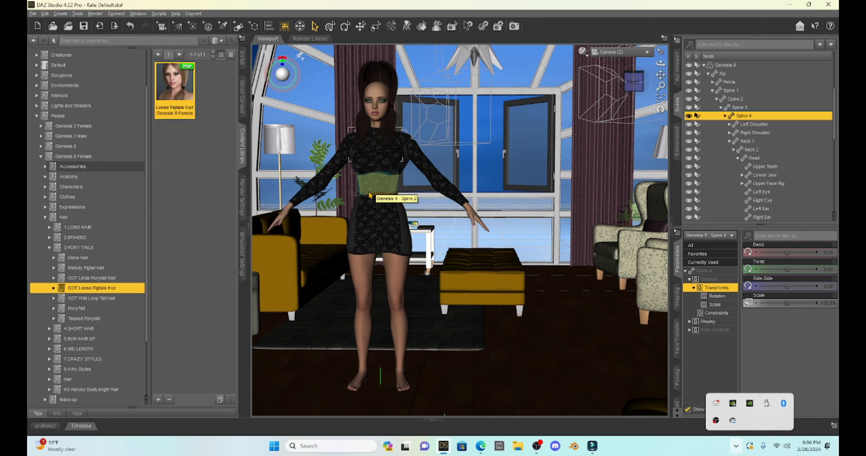
pyautogui.moveTo(660, 76)
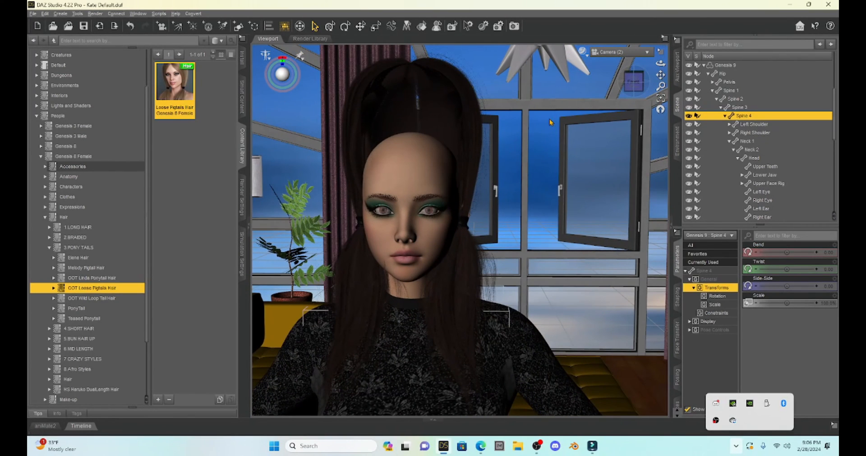
pyautogui.moveTo(550, 143)
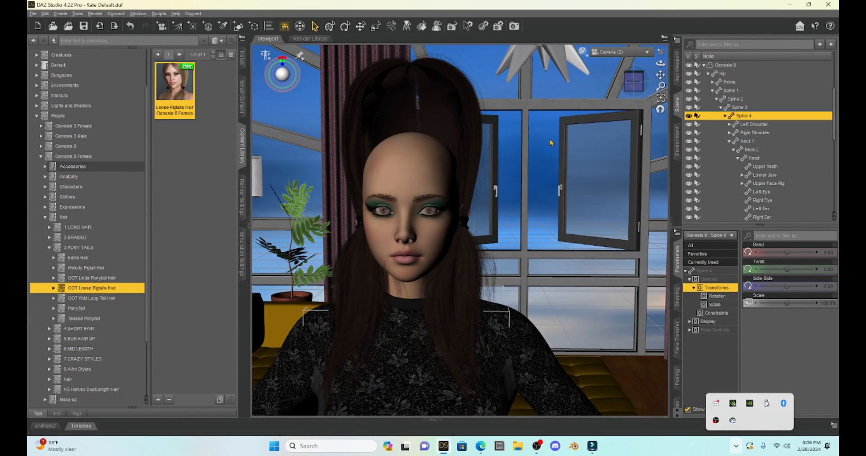
# Move the Loose Pigtails Hair to Y translate -8.77 and Z translate 1.02.
pyautogui.click(745, 140)
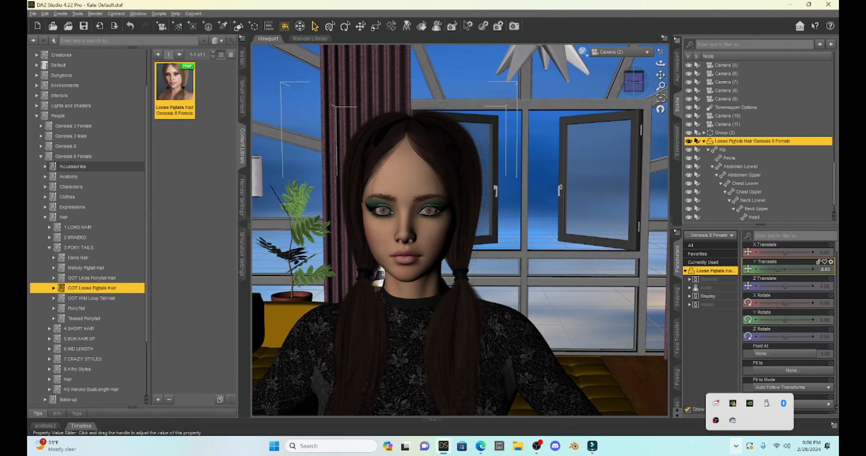
pyautogui.moveTo(773, 270); pyautogui.dragTo(770, 269)
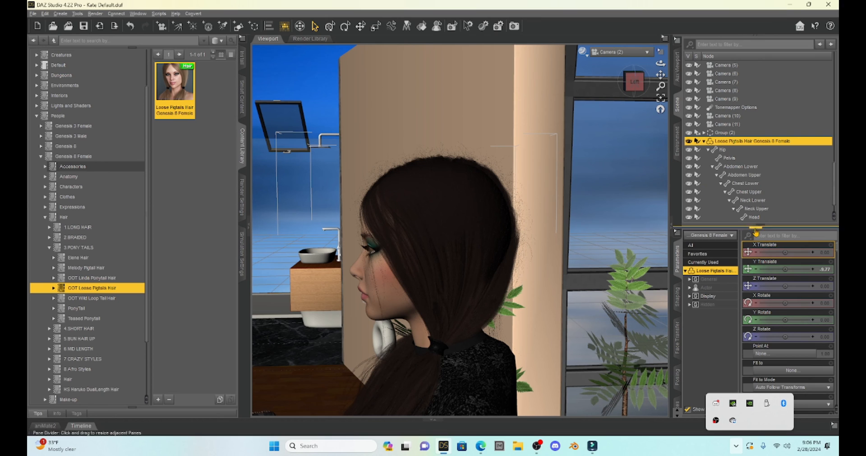
pyautogui.moveTo(789, 286); pyautogui.dragTo(778, 286)
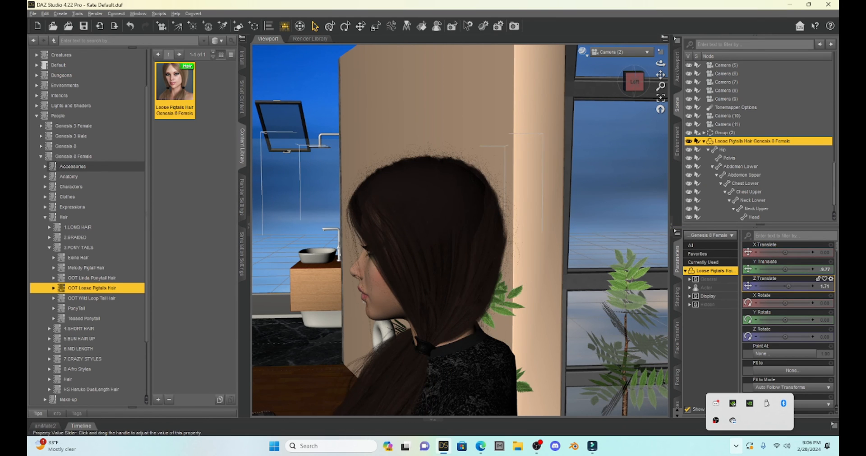
pyautogui.moveTo(784, 287); pyautogui.dragTo(773, 286)
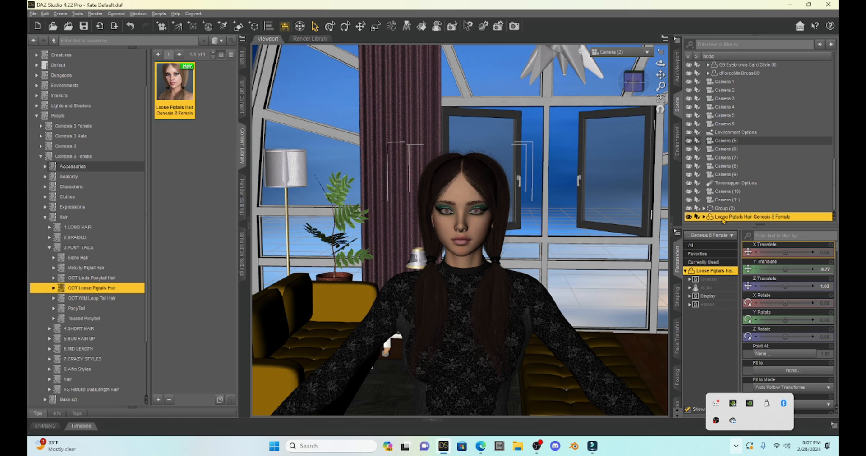
# Locate Genesis 9's Head bone and pick up the Loose Pigtails Hair in the Scene pane.
pyautogui.click(463, 215)
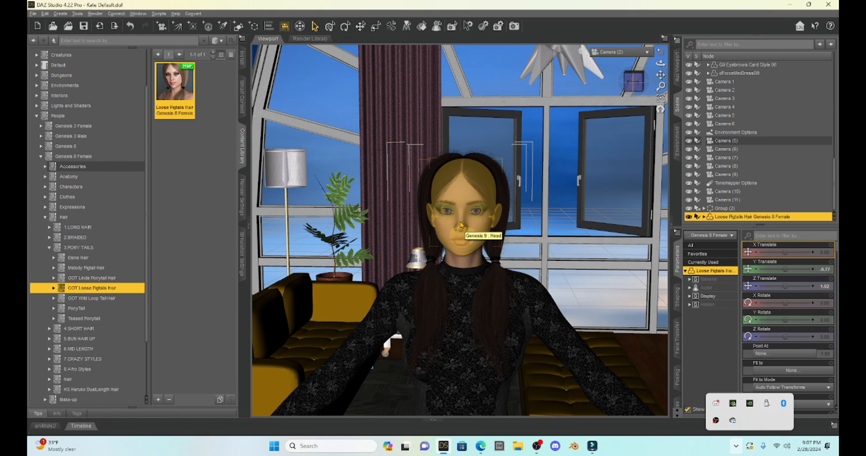
pyautogui.click(461, 226)
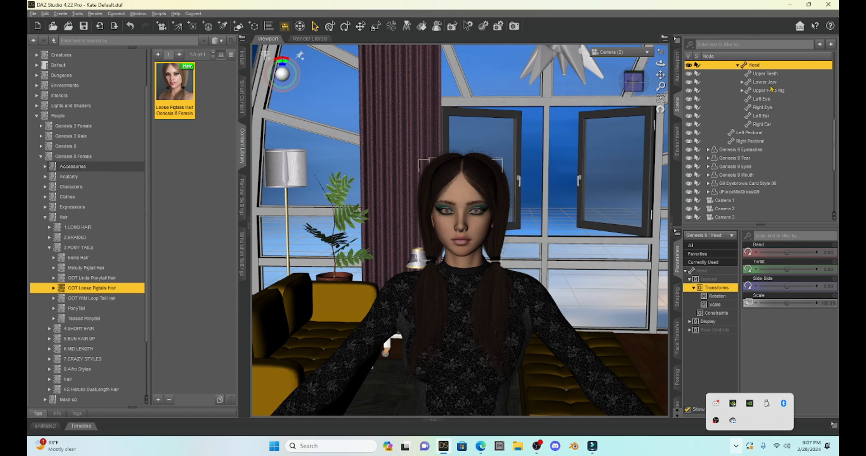
pyautogui.moveTo(753, 69)
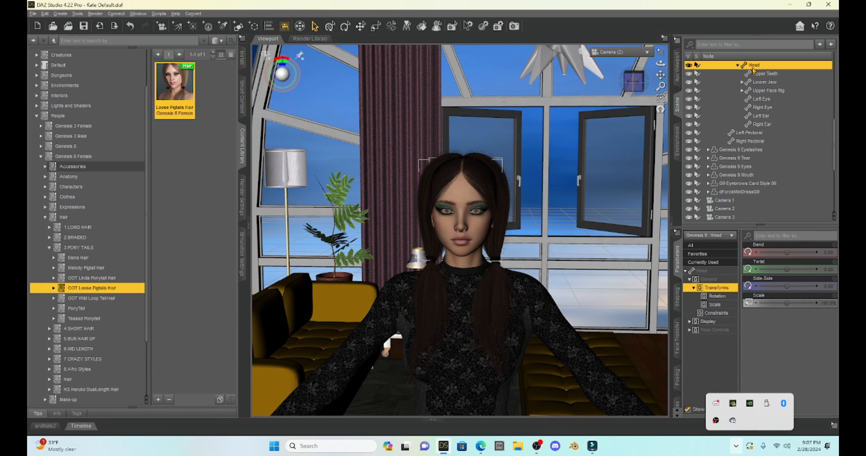
pyautogui.scroll(3)
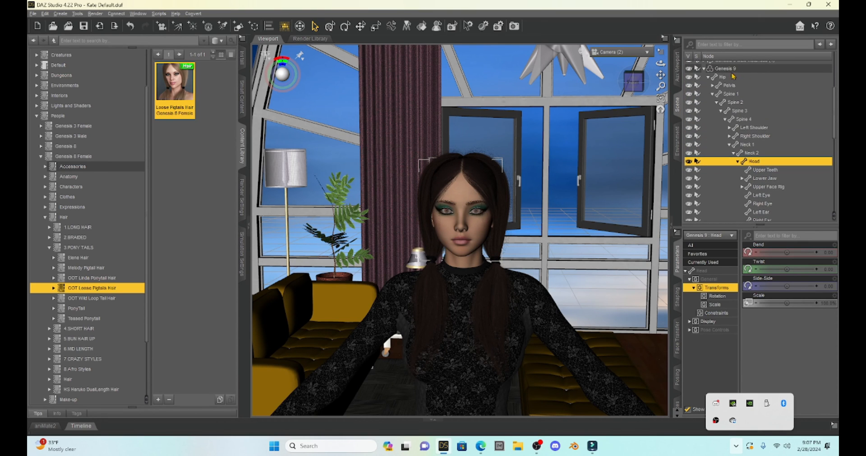
pyautogui.moveTo(762, 148)
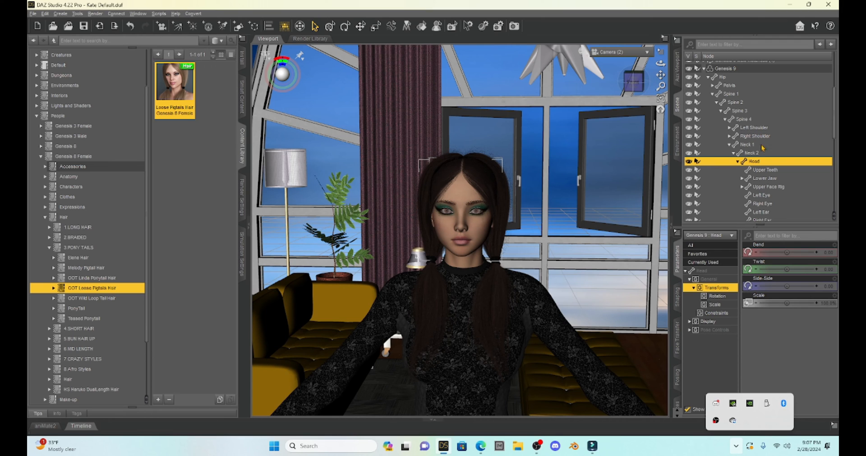
pyautogui.moveTo(766, 160)
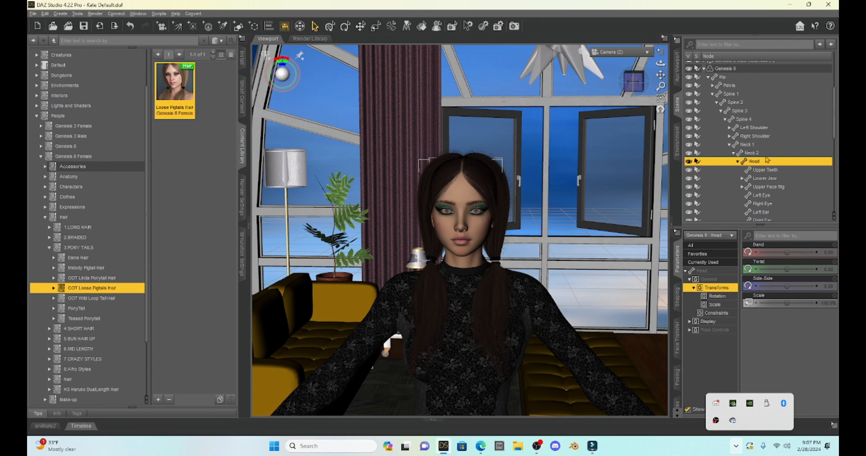
pyautogui.moveTo(602, 236)
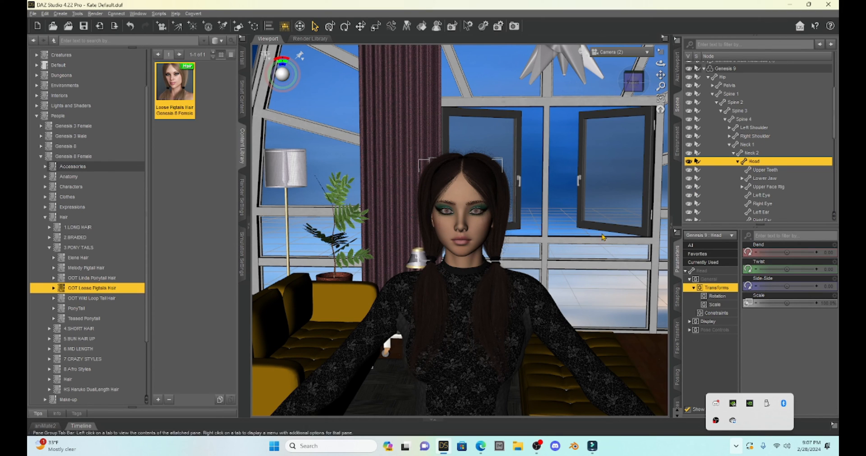
pyautogui.click(762, 132)
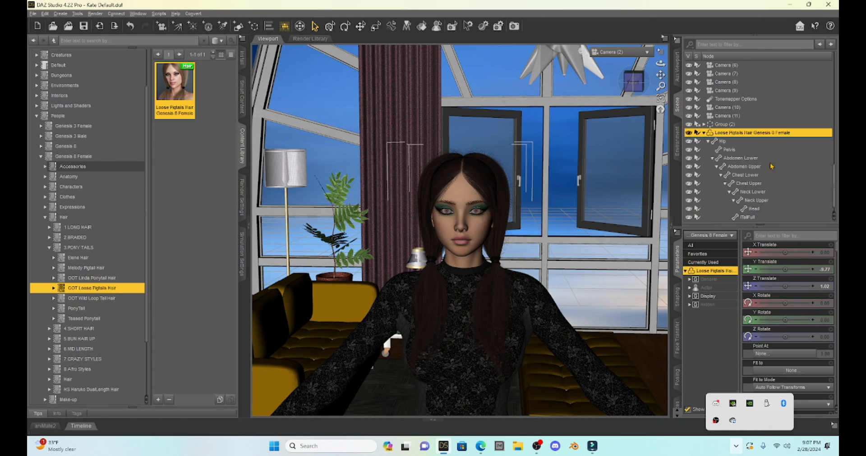
pyautogui.moveTo(751, 135)
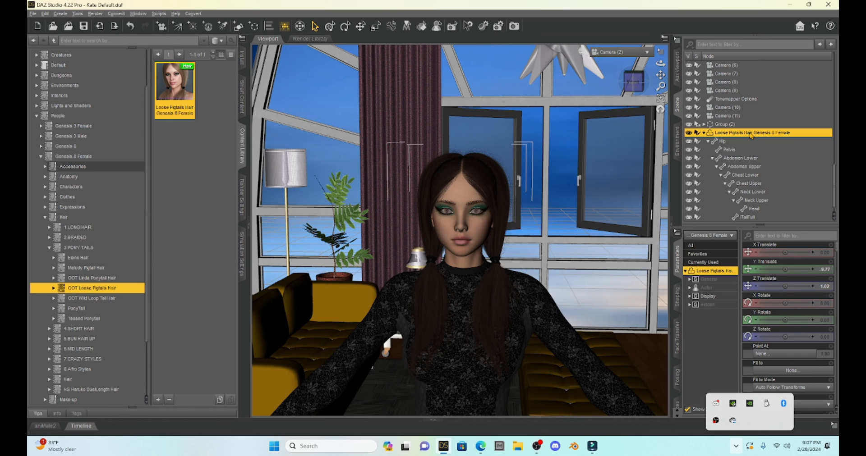
pyautogui.scroll(3)
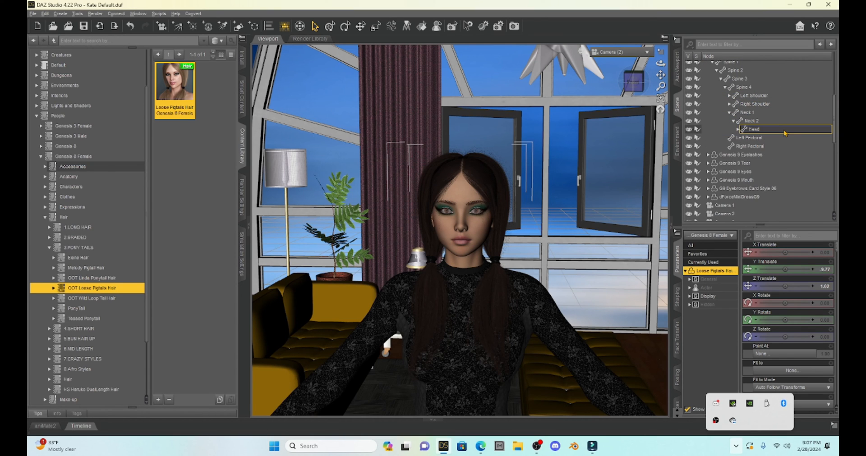
# Parent the hair to the Head and rotate one pigtail to 1.40 X, 9.77 Z.
pyautogui.click(730, 129)
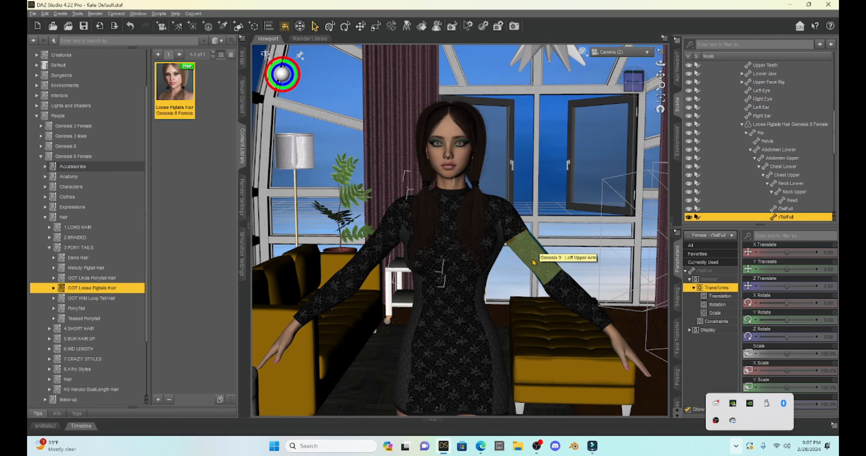
pyautogui.moveTo(502, 229)
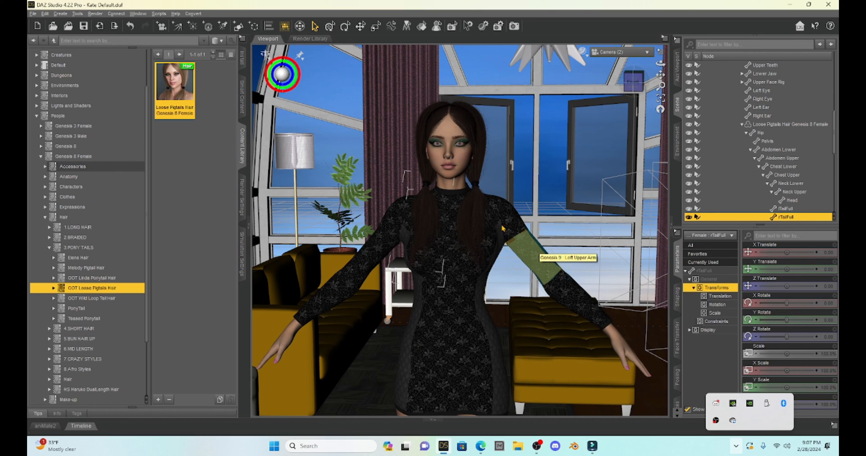
pyautogui.click(450, 141)
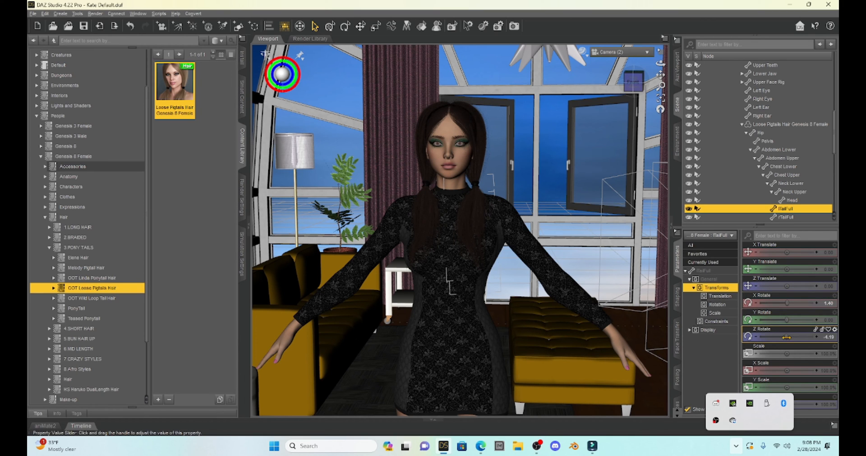
pyautogui.moveTo(784, 337); pyautogui.dragTo(795, 337)
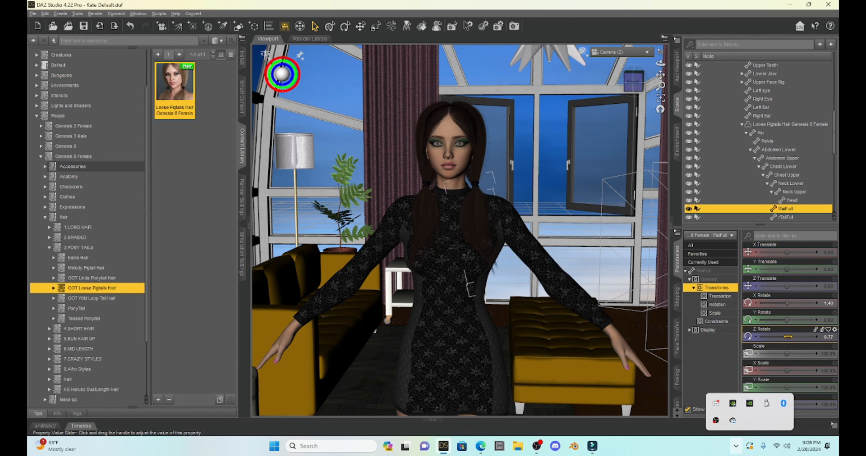
pyautogui.click(448, 166)
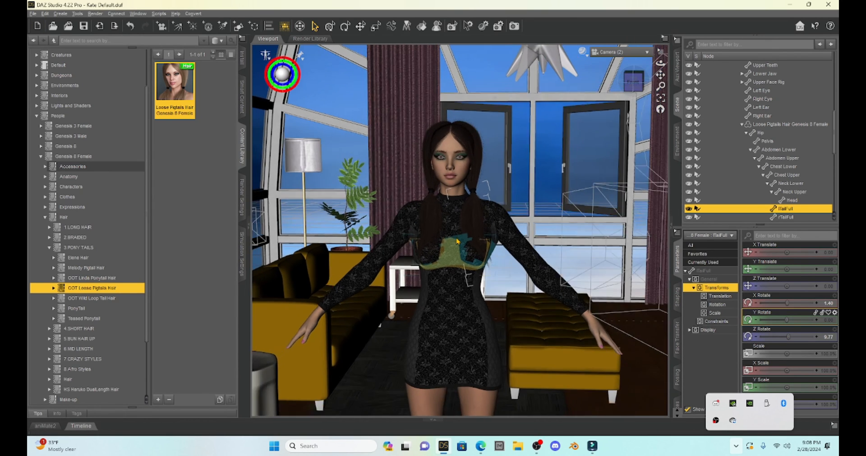
pyautogui.moveTo(458, 221); pyautogui.dragTo(447, 204)
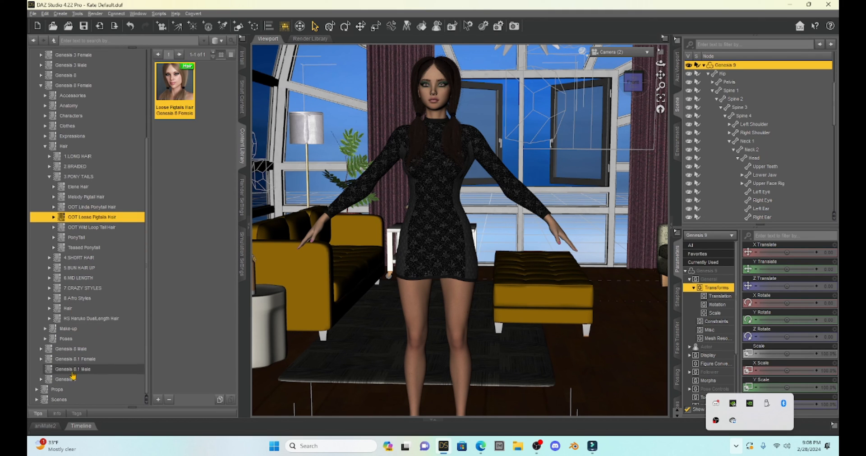
# Apply G9 Base Pose 12 Standing G9F from the Base Feminine poses to Genesis 9.
pyautogui.click(87, 368)
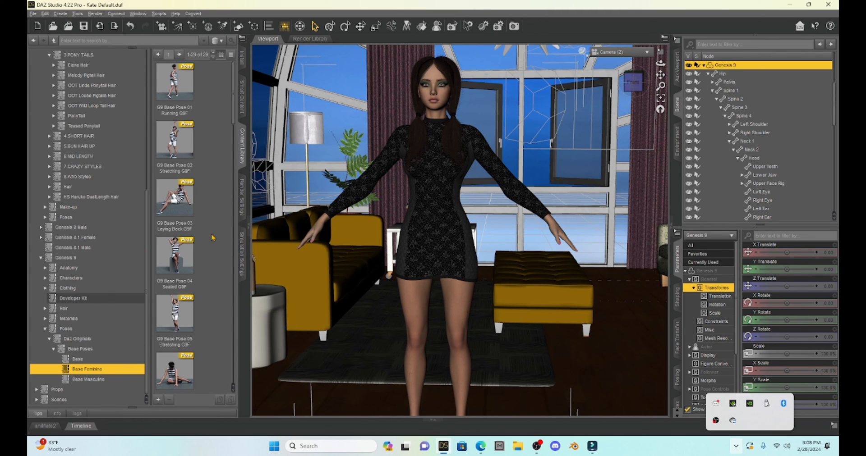
pyautogui.scroll(-3)
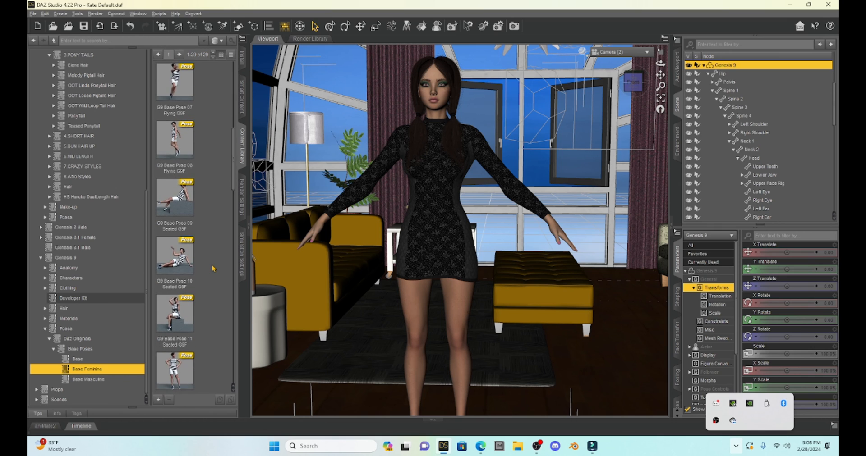
pyautogui.scroll(-3)
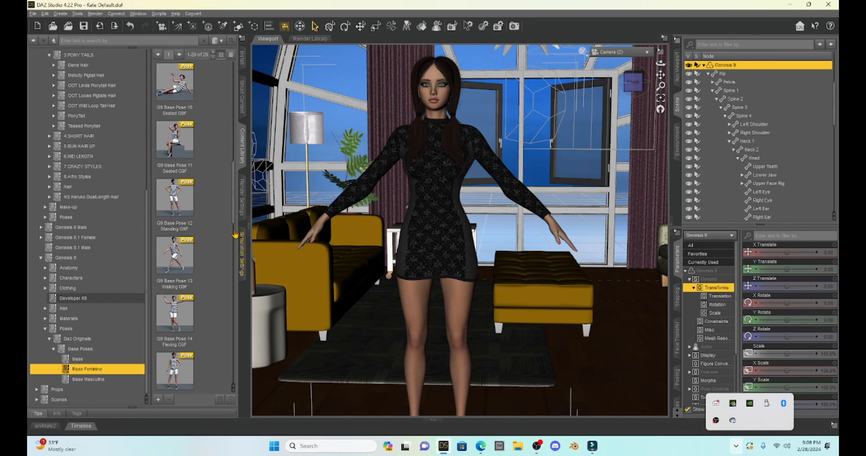
pyautogui.doubleClick(174, 197)
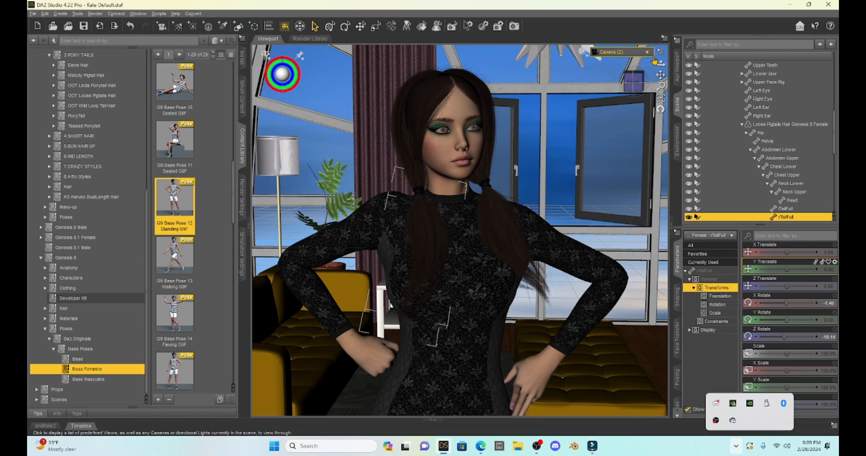
pyautogui.moveTo(458, 310)
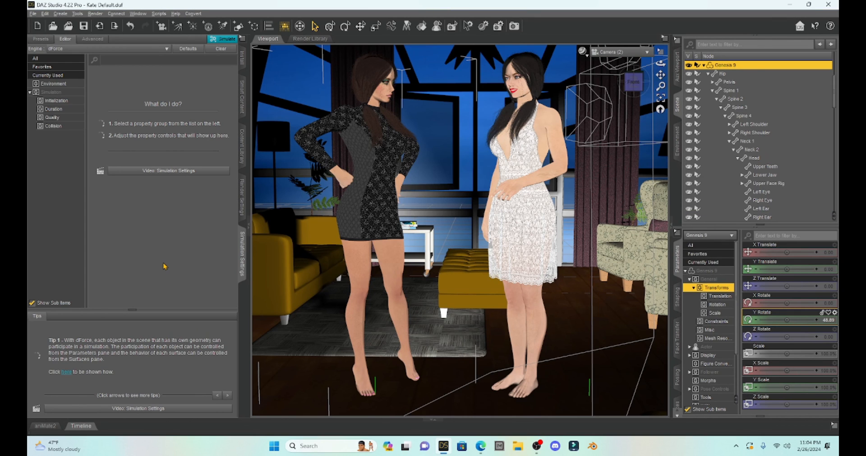
pyautogui.moveTo(157, 262)
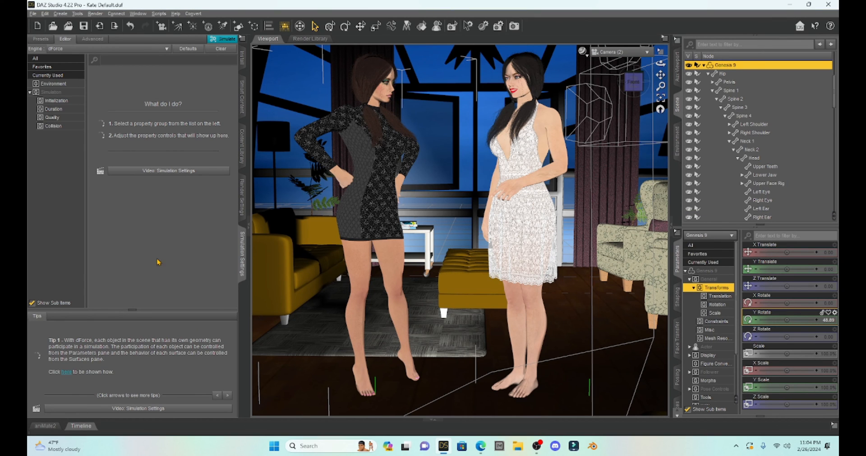
pyautogui.moveTo(328, 375)
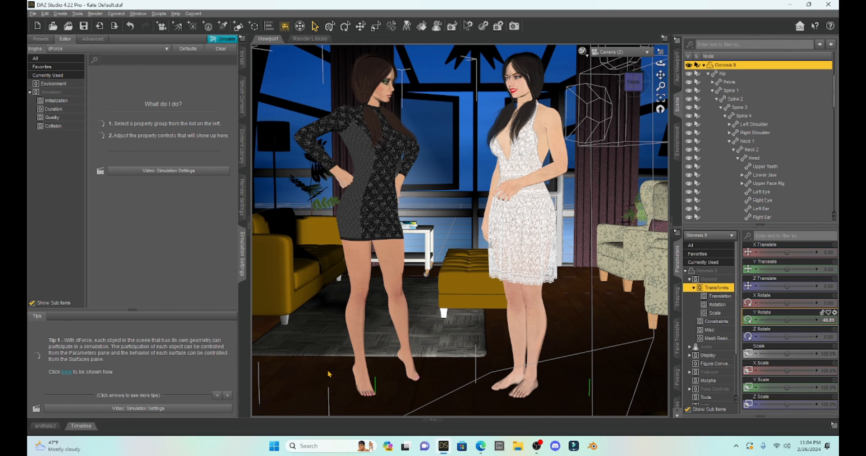
pyautogui.moveTo(304, 323)
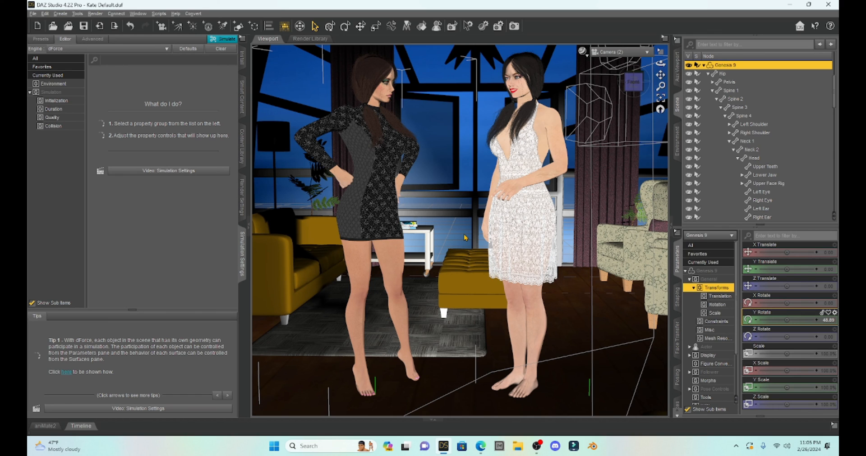
pyautogui.moveTo(448, 224)
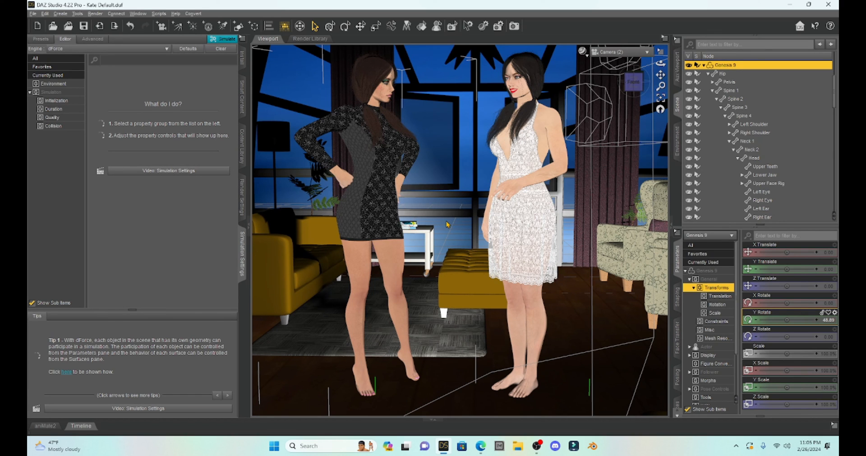
# Render the sunroom scene with both figures from the Render menu.
pyautogui.click(95, 13)
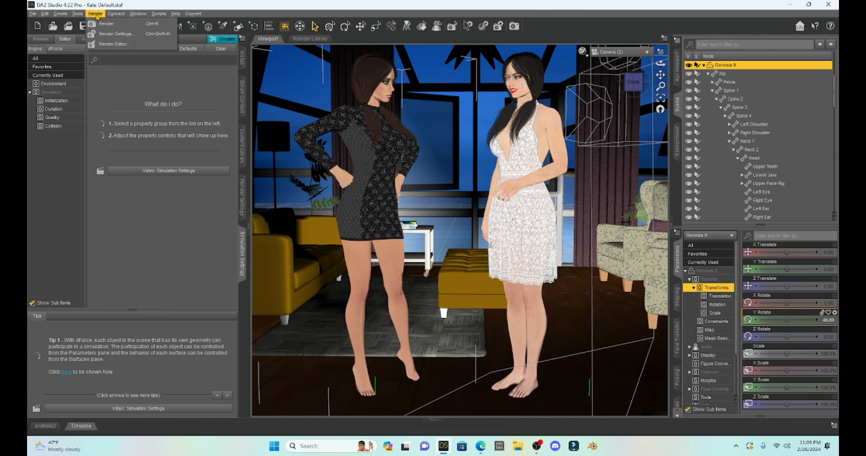
pyautogui.moveTo(106, 24)
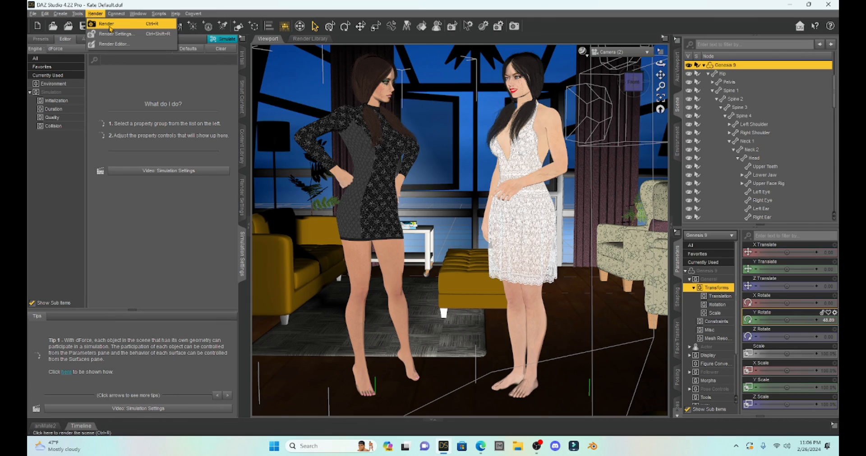
pyautogui.click(107, 24)
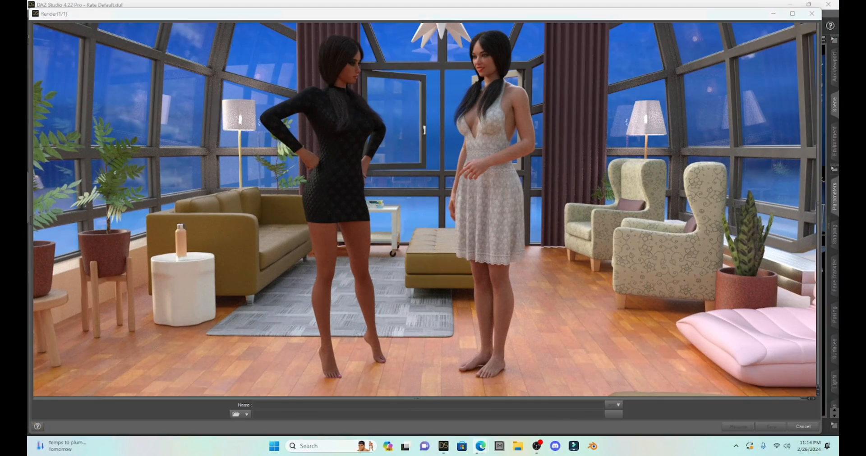